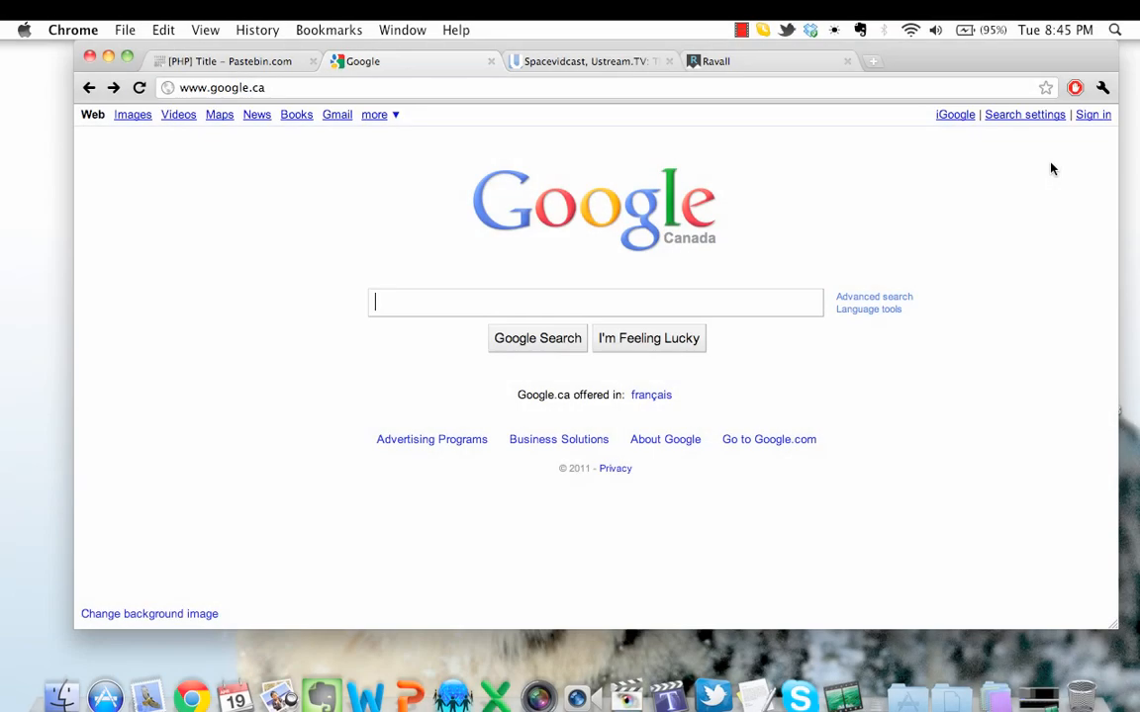
Search Google for 'Soundflower' to list results with the Cycling 74 page first.
{"action": "type", "text": "Soud"}
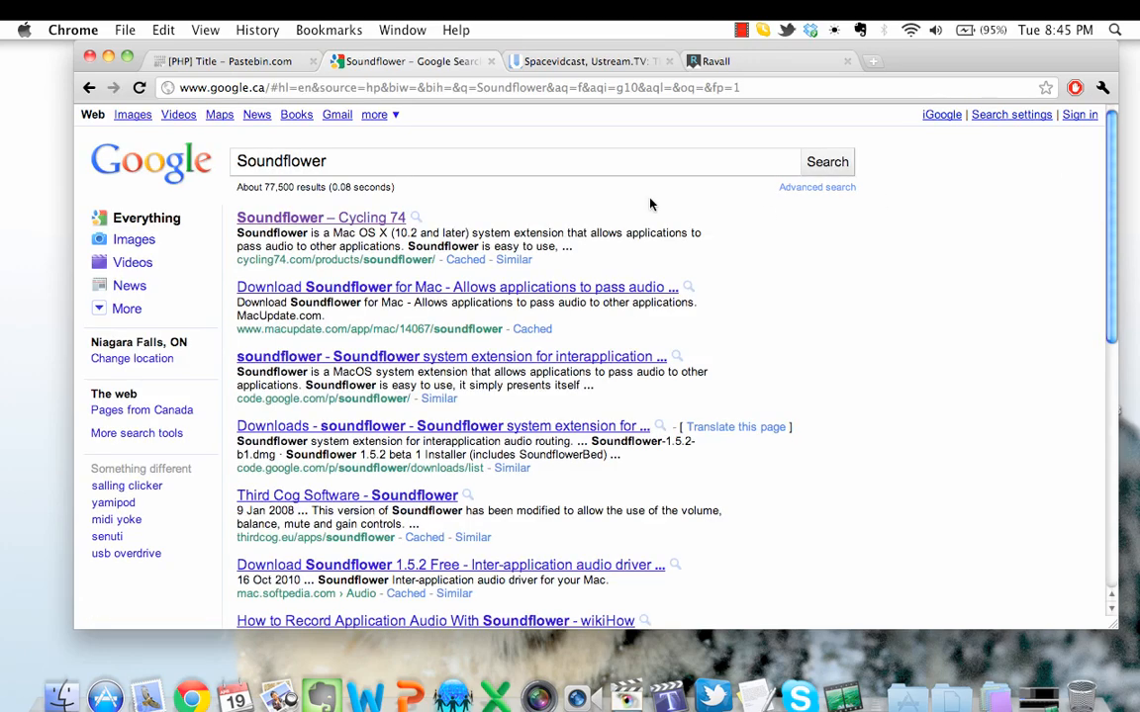
{"action": "mouse_move", "coordinate": [317, 226]}
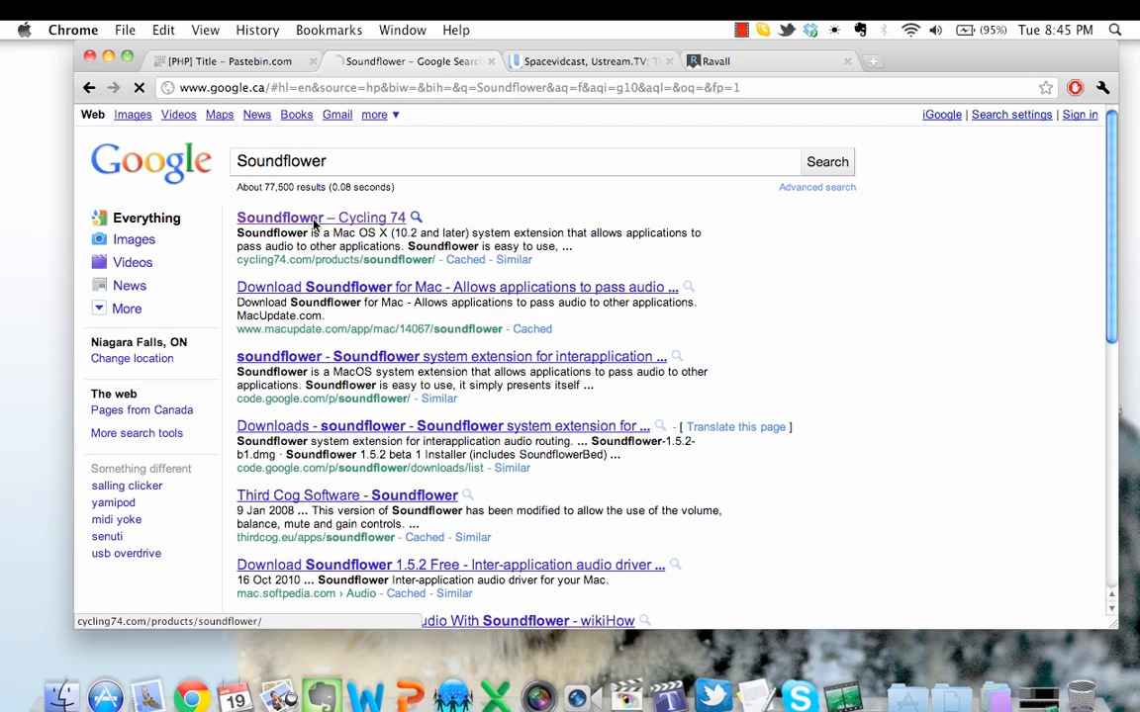
View the Soundflower product page on the Cycling 74 site.
{"action": "left_click", "coordinate": [281, 215]}
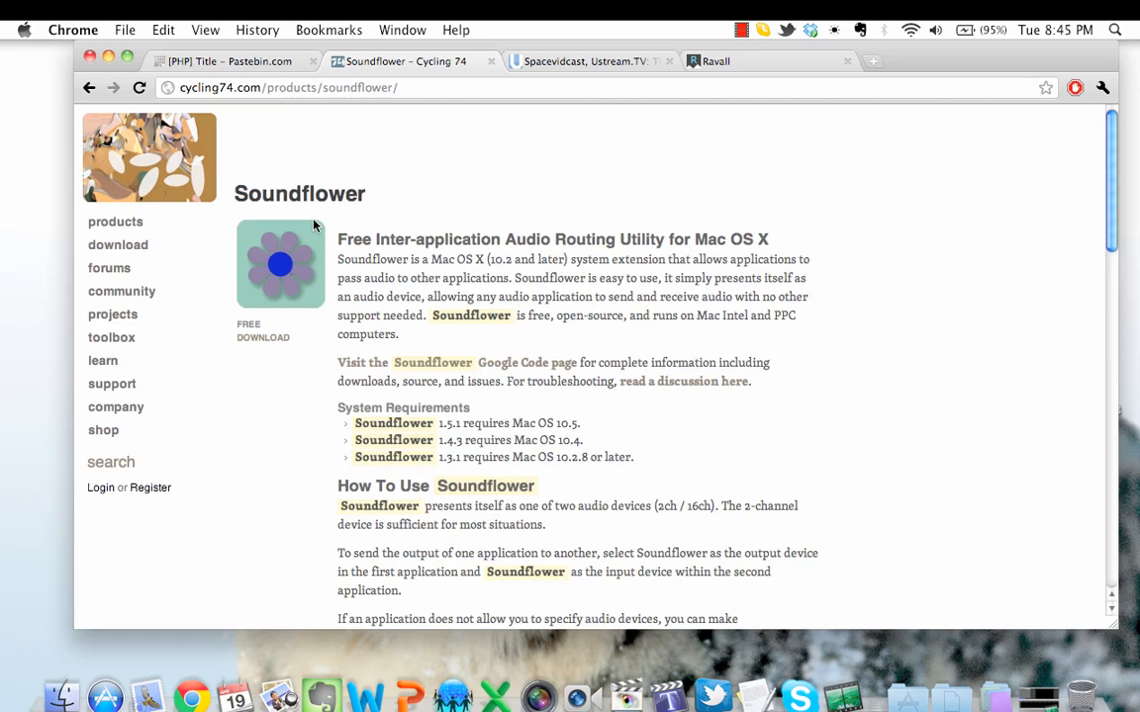
{"action": "mouse_move", "coordinate": [556, 312]}
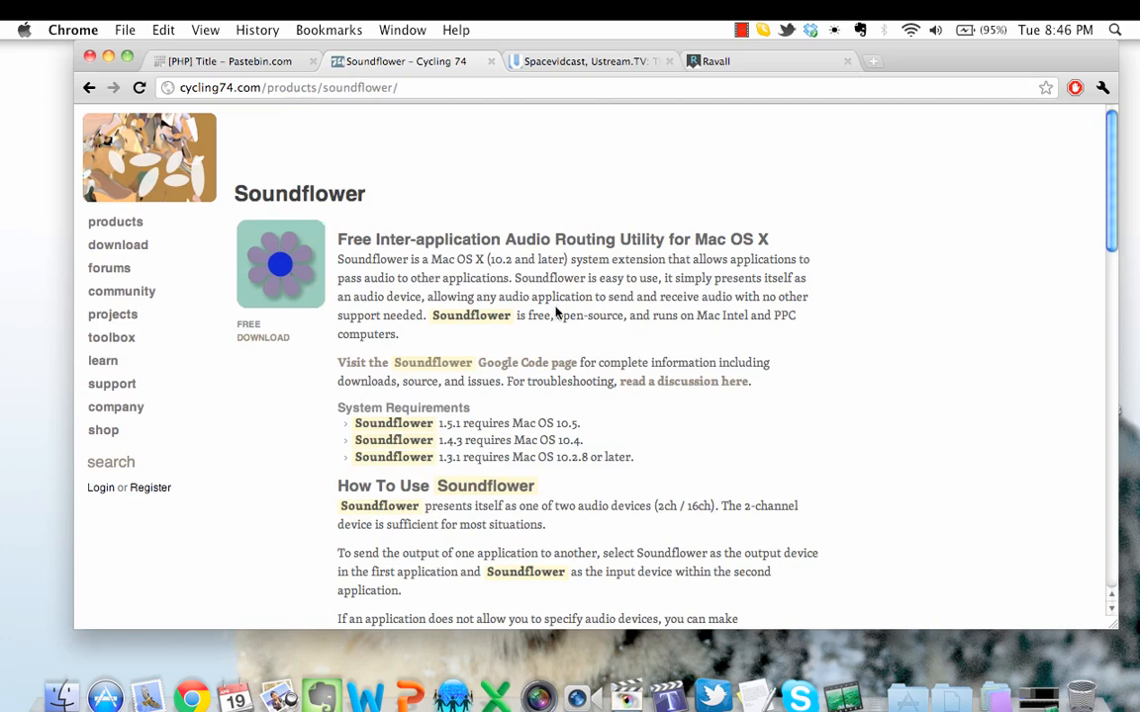
{"action": "mouse_move", "coordinate": [590, 335]}
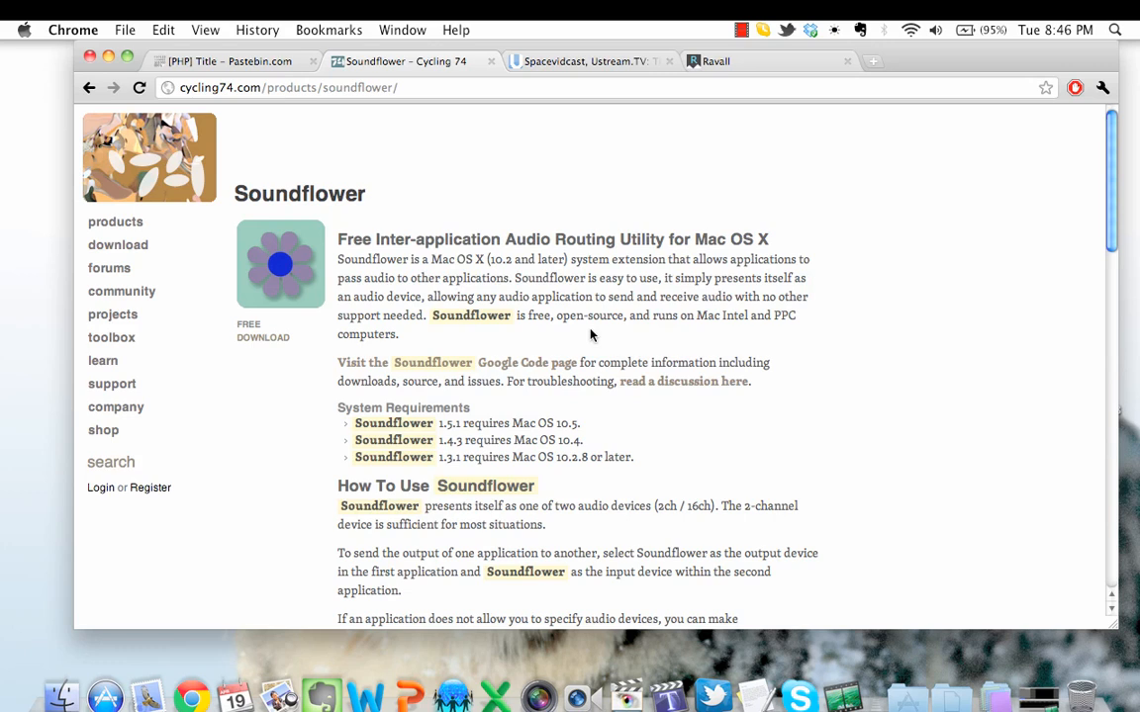
{"action": "mouse_move", "coordinate": [469, 273]}
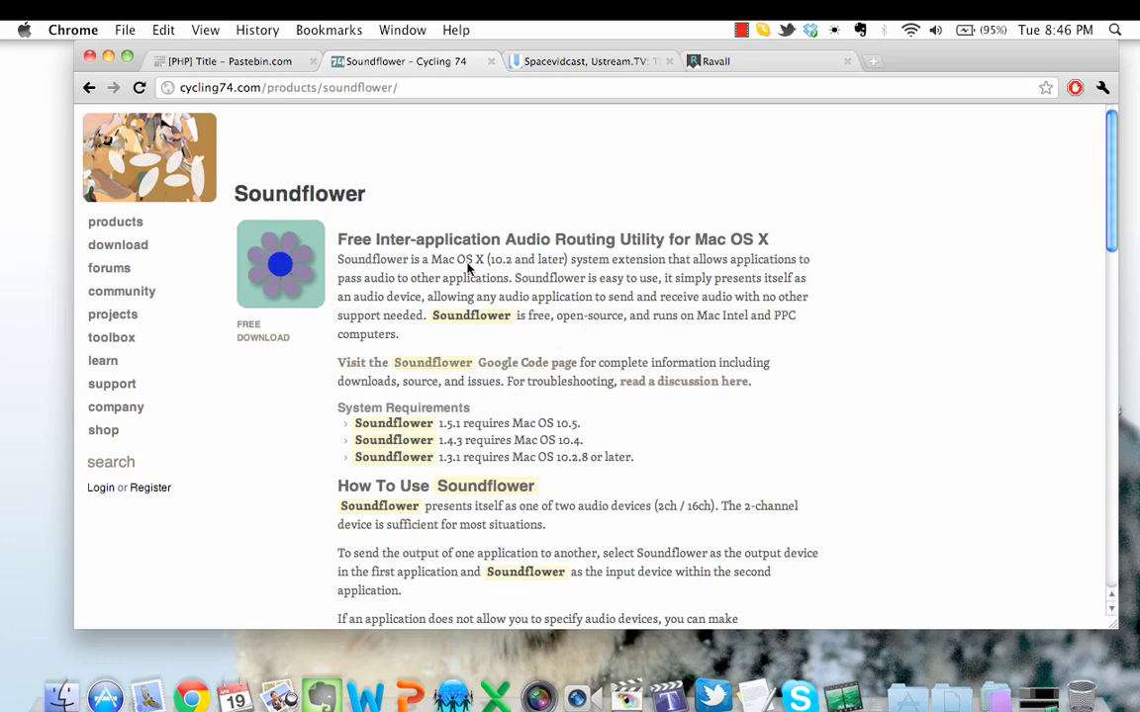
{"action": "mouse_move", "coordinate": [336, 431]}
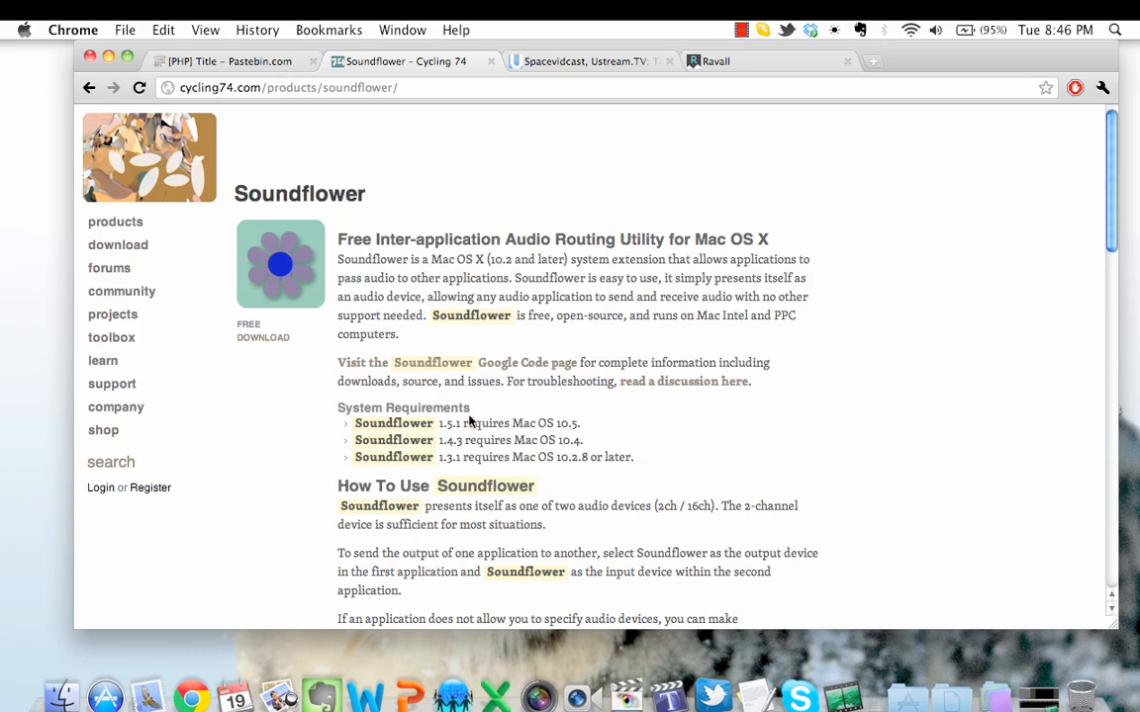
{"action": "mouse_move", "coordinate": [593, 428]}
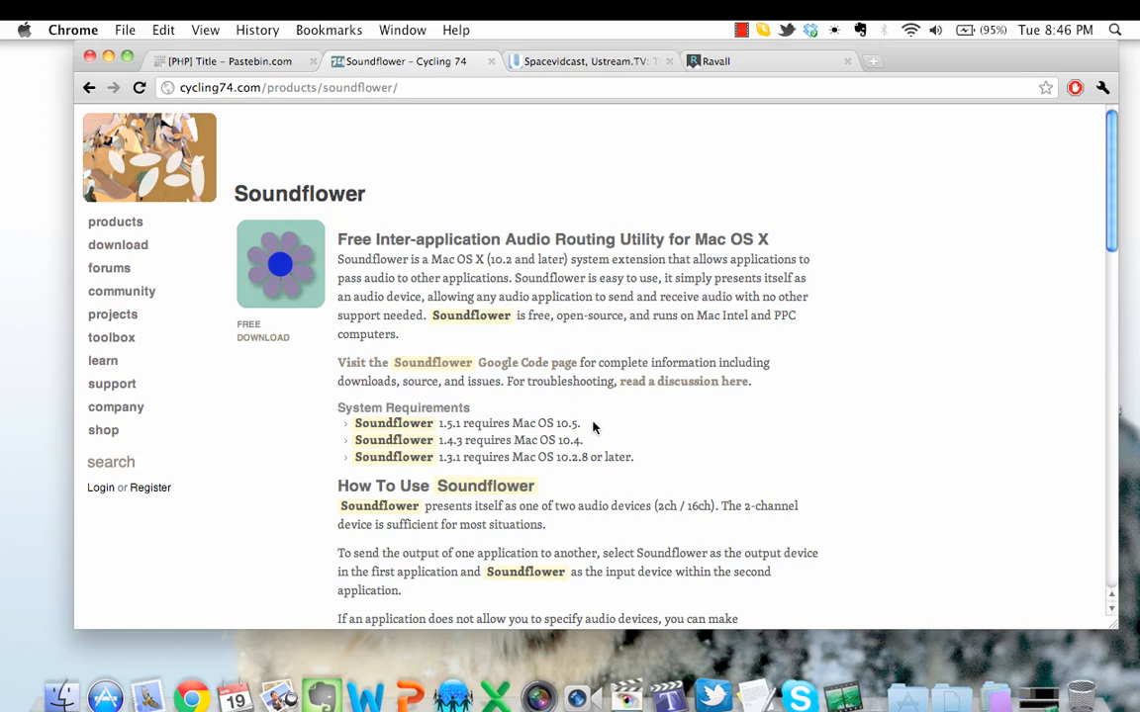
{"action": "mouse_move", "coordinate": [558, 416]}
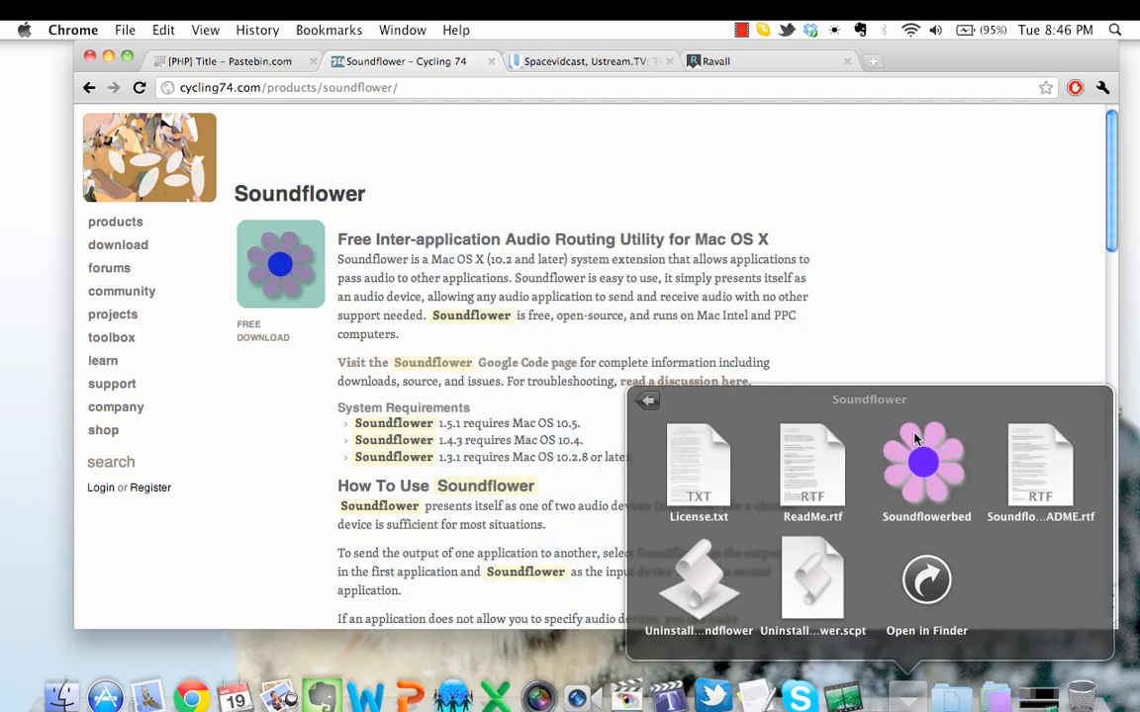
{"action": "mouse_move", "coordinate": [929, 473]}
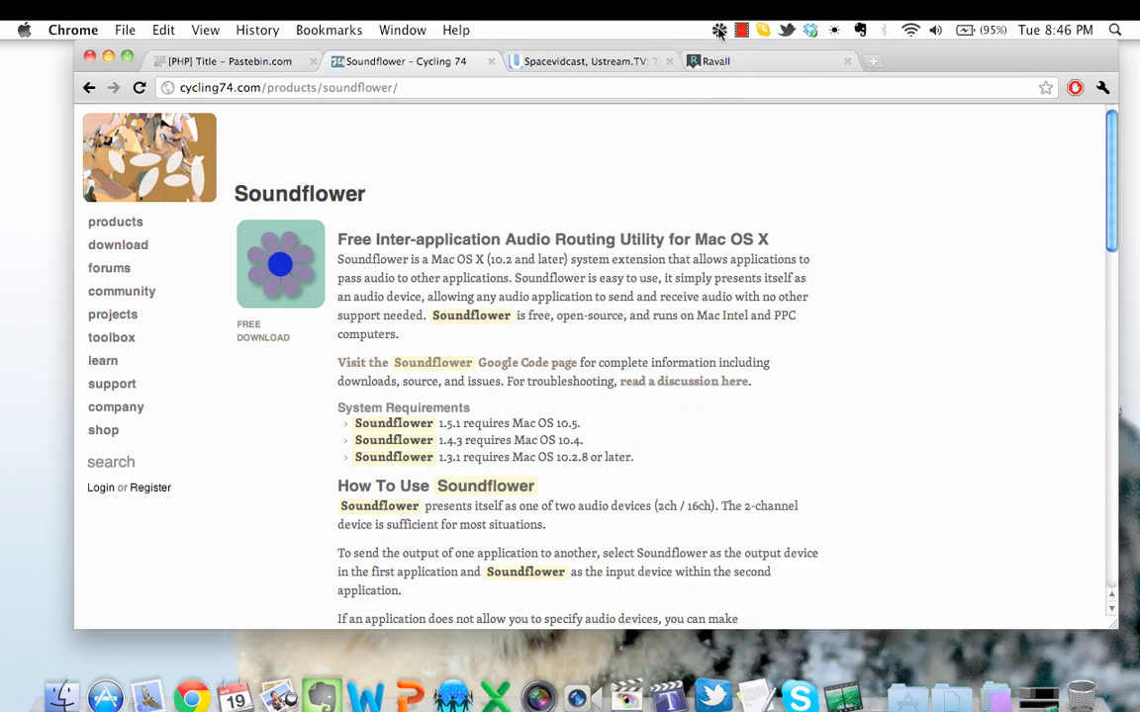
Show Soundflowerbed's menu listing the Soundflower 2ch and 16ch options.
{"action": "left_click", "coordinate": [707, 30]}
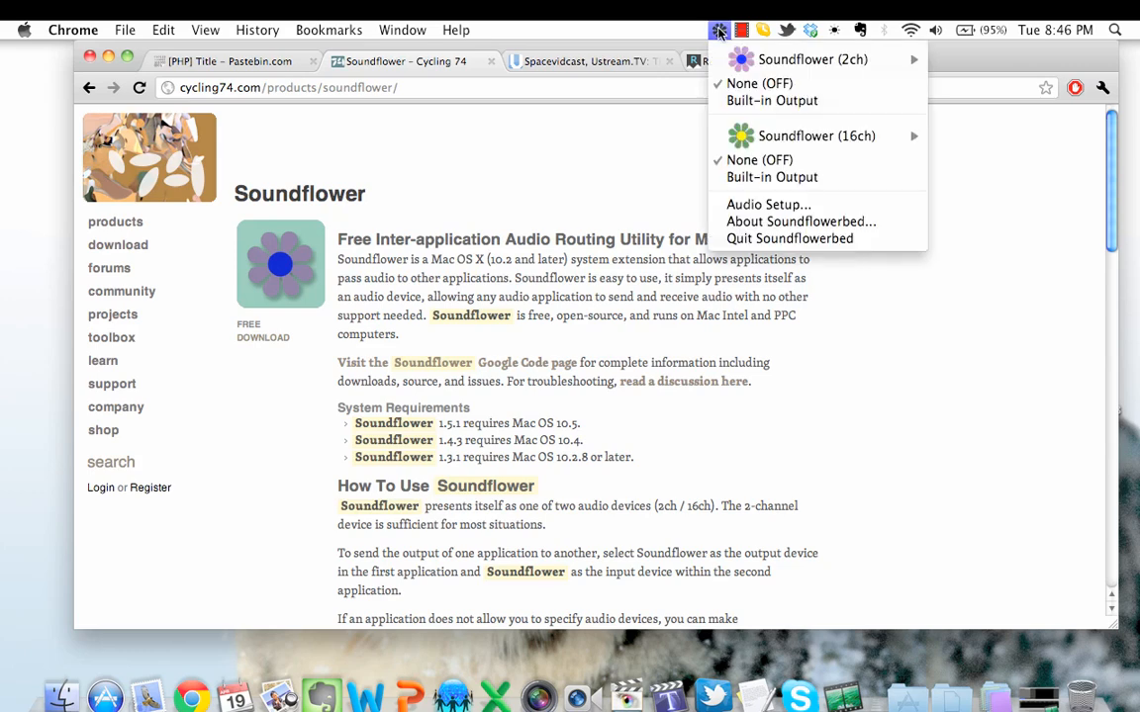
{"action": "mouse_move", "coordinate": [768, 204]}
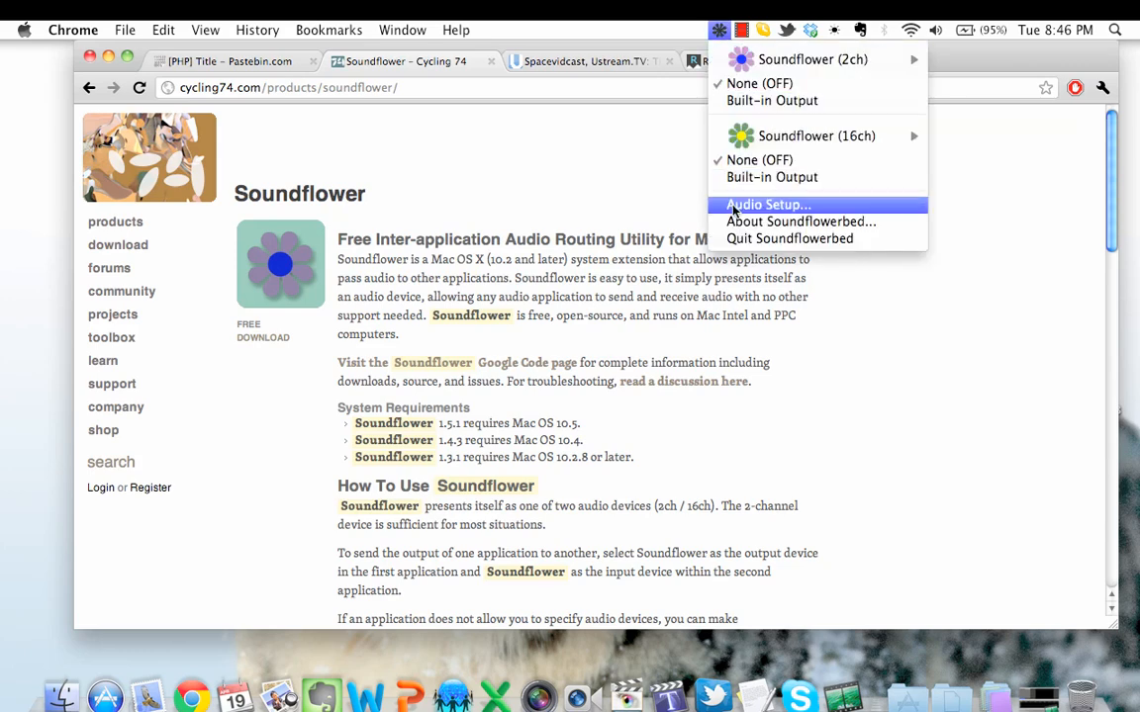
Set Soundflower (2ch) to receive system sound output via Audio Setup, then close the window.
{"action": "left_click", "coordinate": [767, 204]}
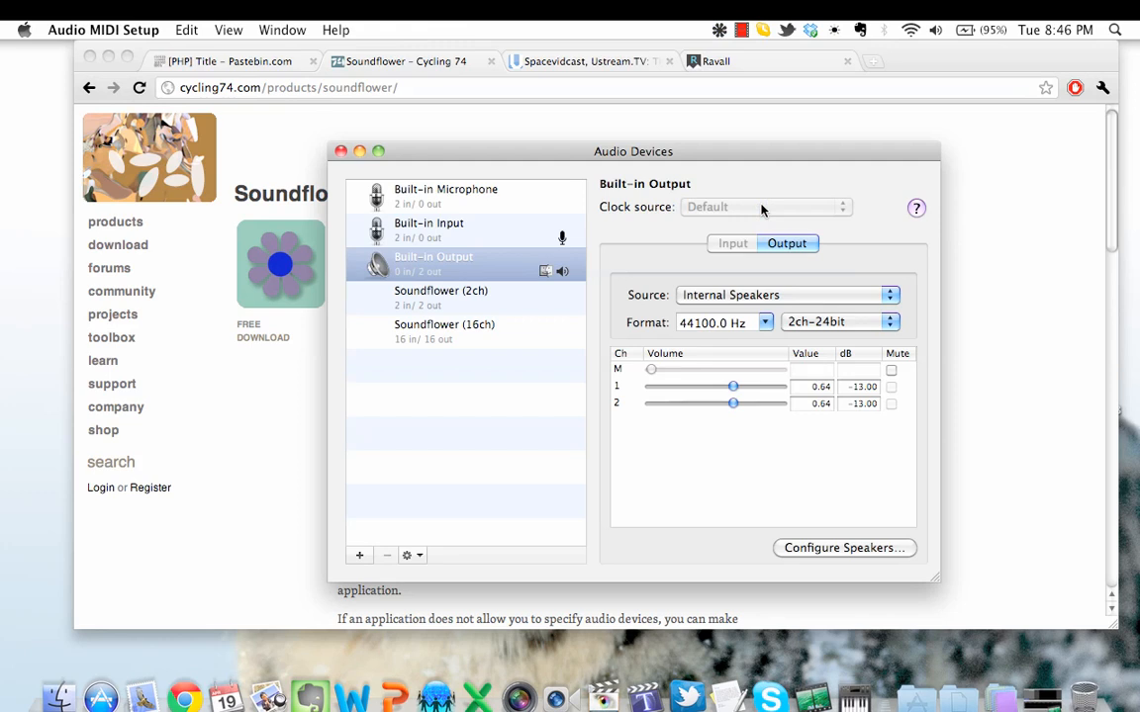
{"action": "mouse_move", "coordinate": [412, 263]}
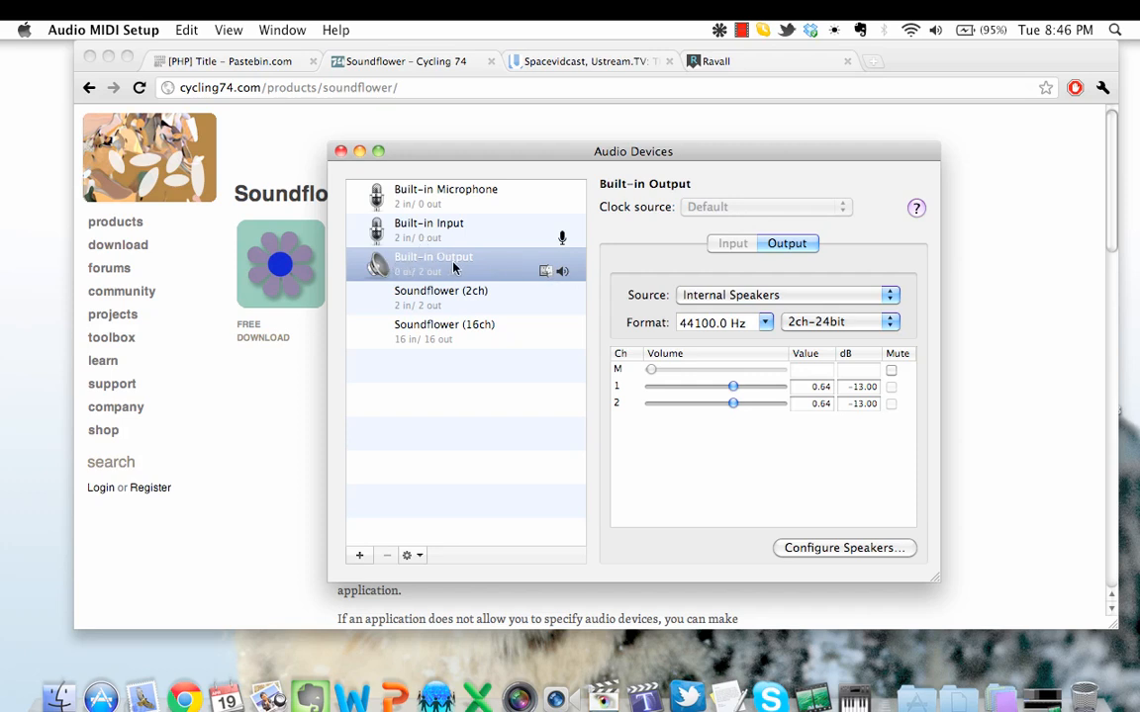
{"action": "mouse_move", "coordinate": [407, 267]}
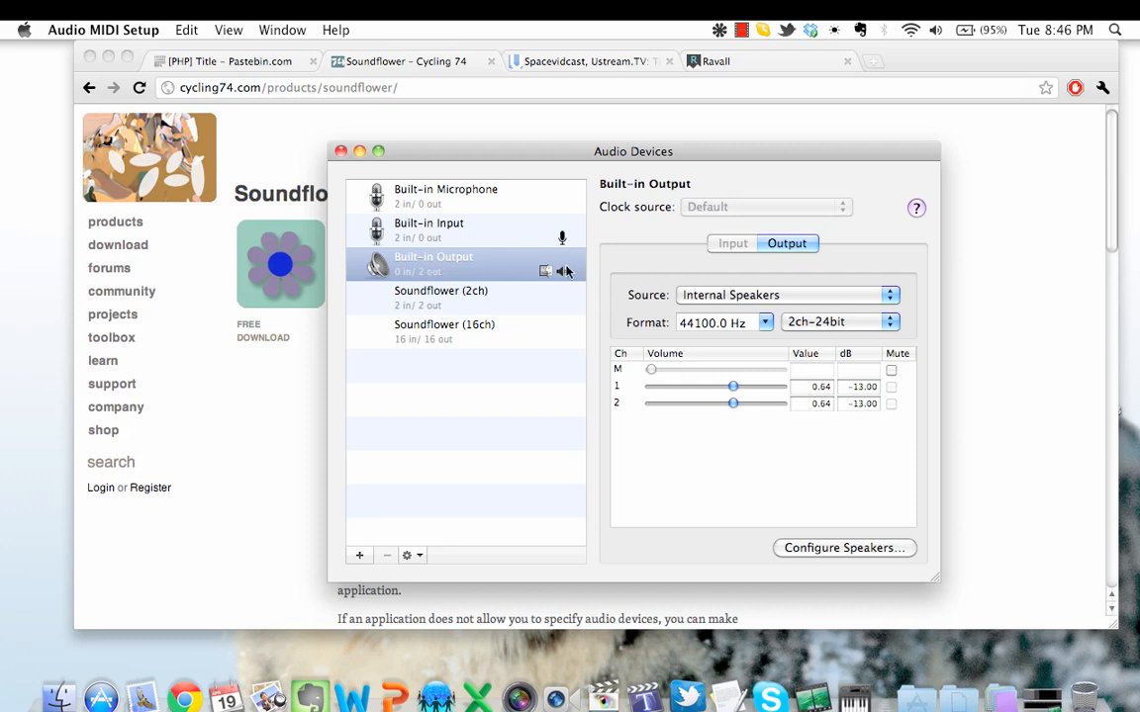
{"action": "mouse_move", "coordinate": [518, 295]}
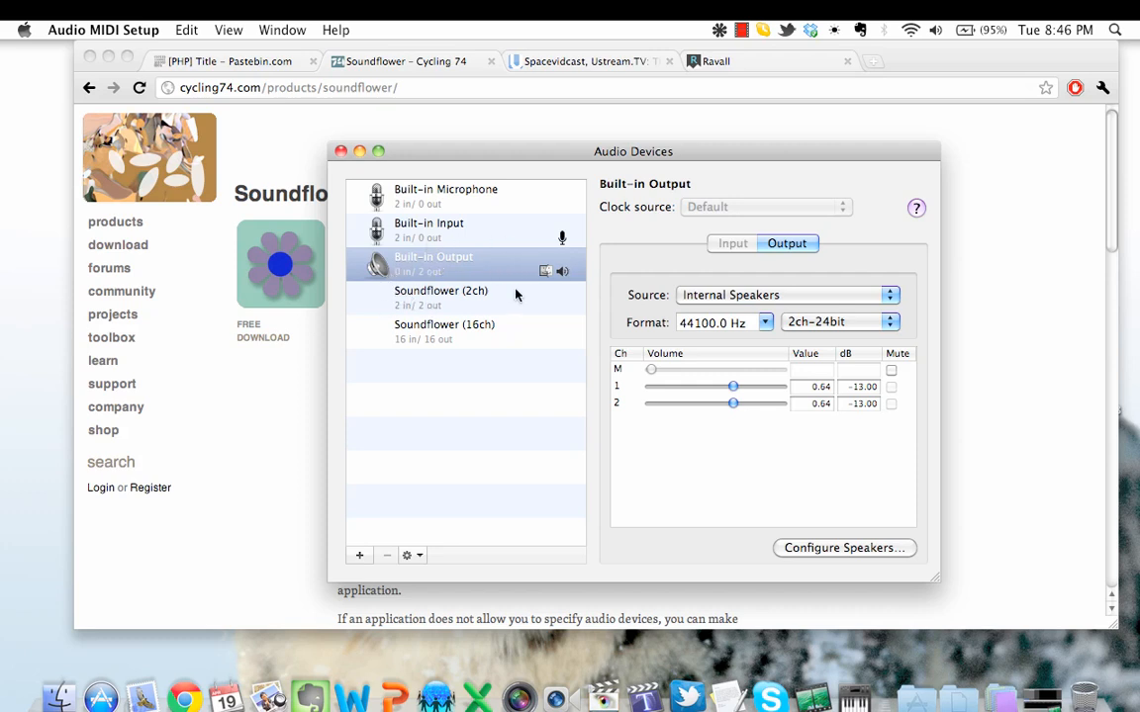
{"action": "mouse_move", "coordinate": [481, 297]}
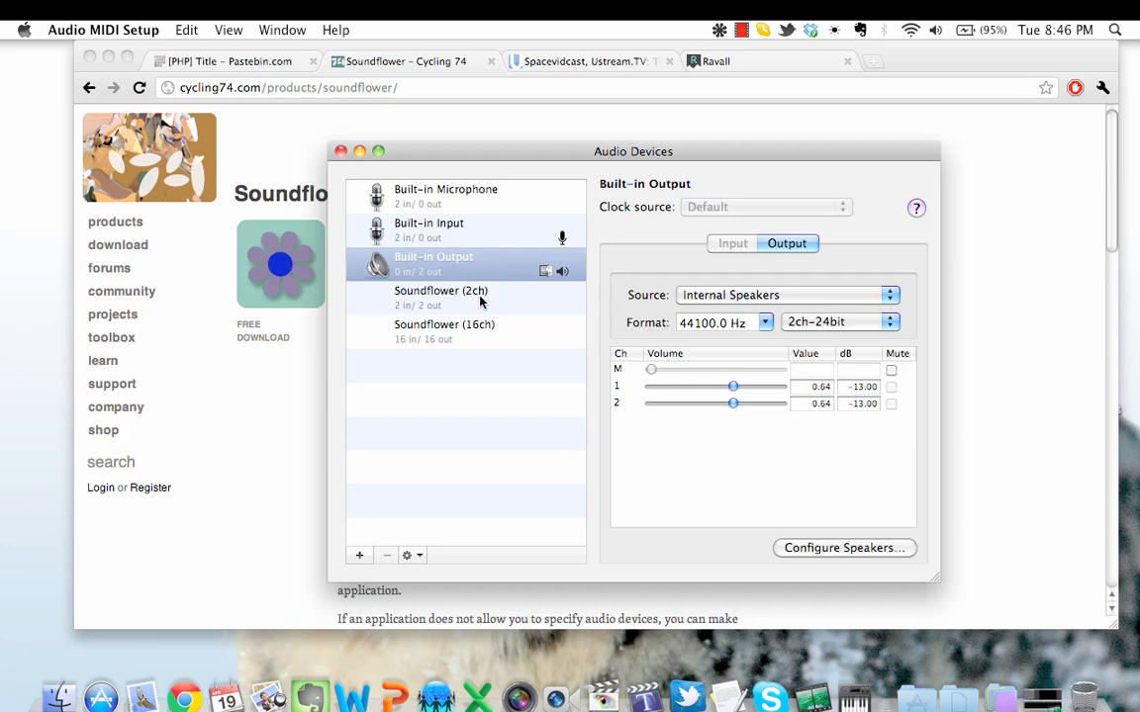
{"action": "right_click", "coordinate": [441, 291]}
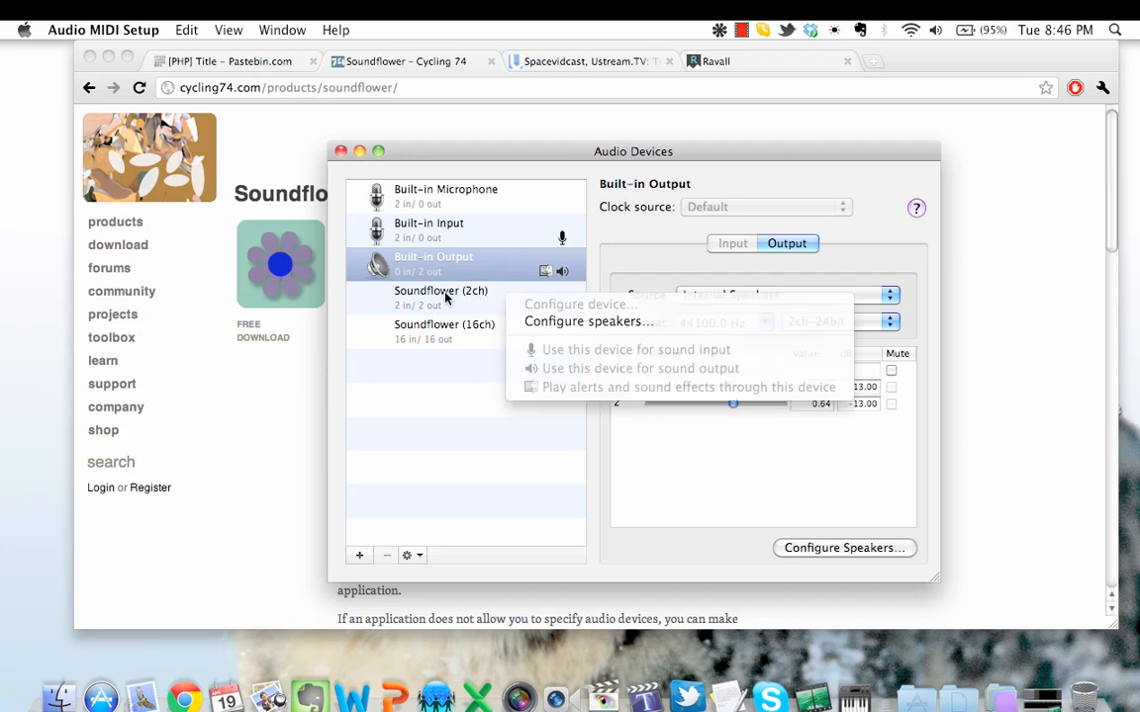
{"action": "left_click", "coordinate": [443, 297]}
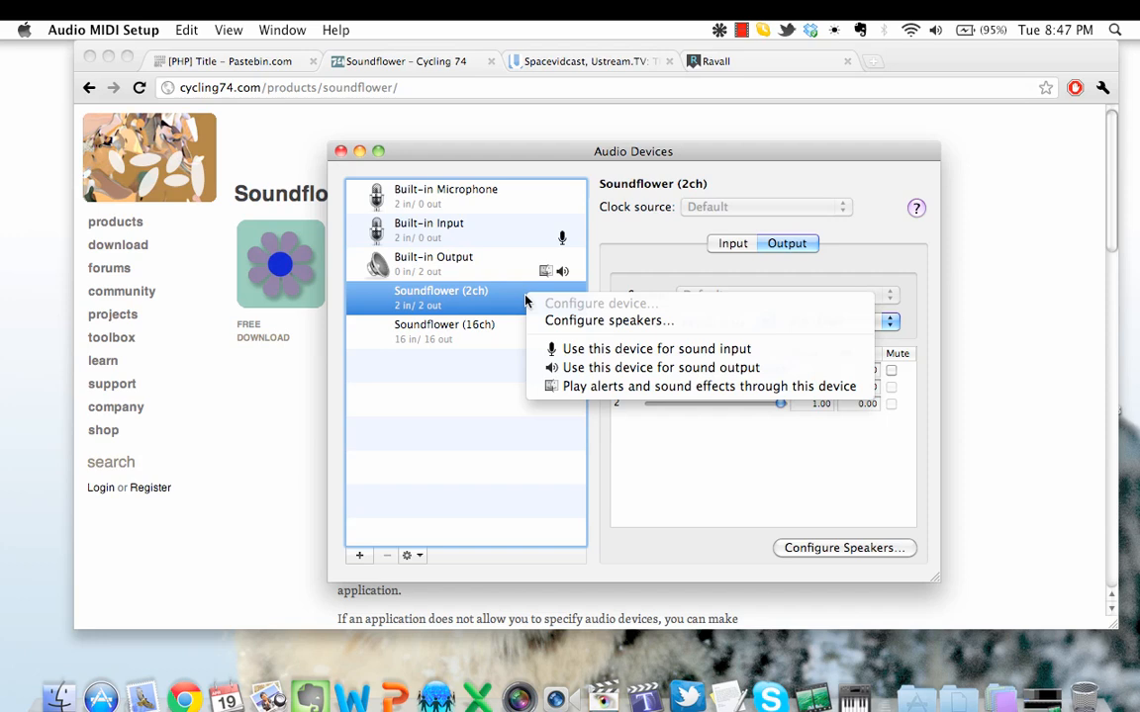
{"action": "mouse_move", "coordinate": [661, 366]}
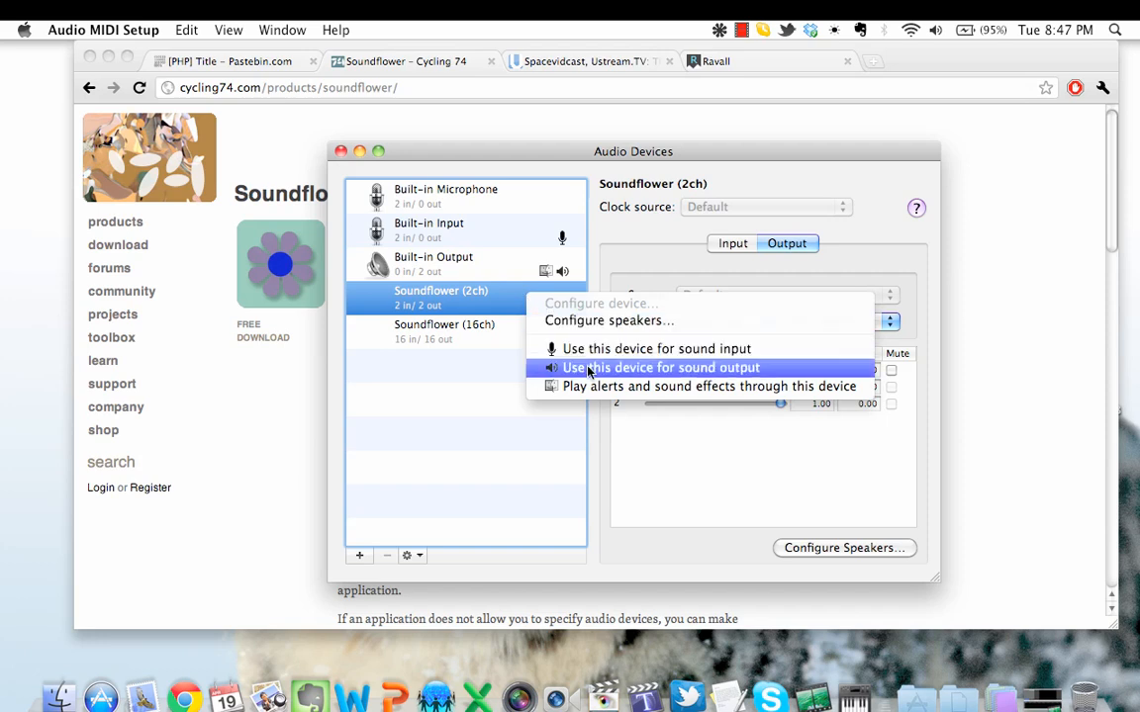
{"action": "left_click", "coordinate": [663, 366]}
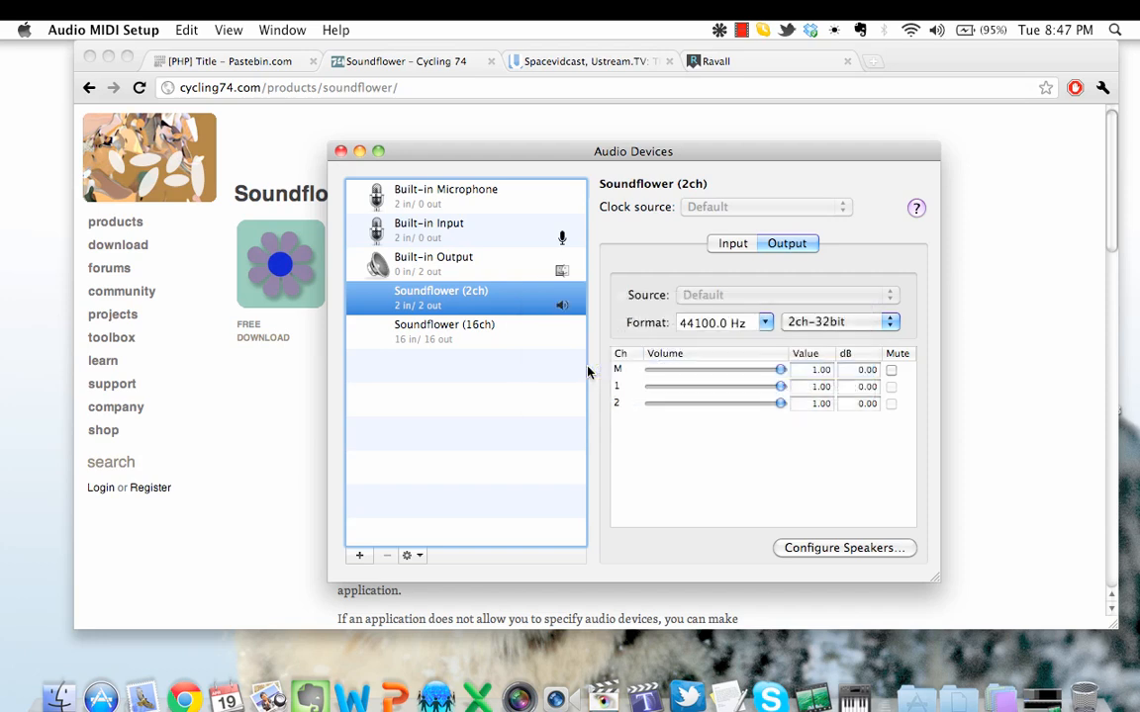
{"action": "mouse_move", "coordinate": [346, 239]}
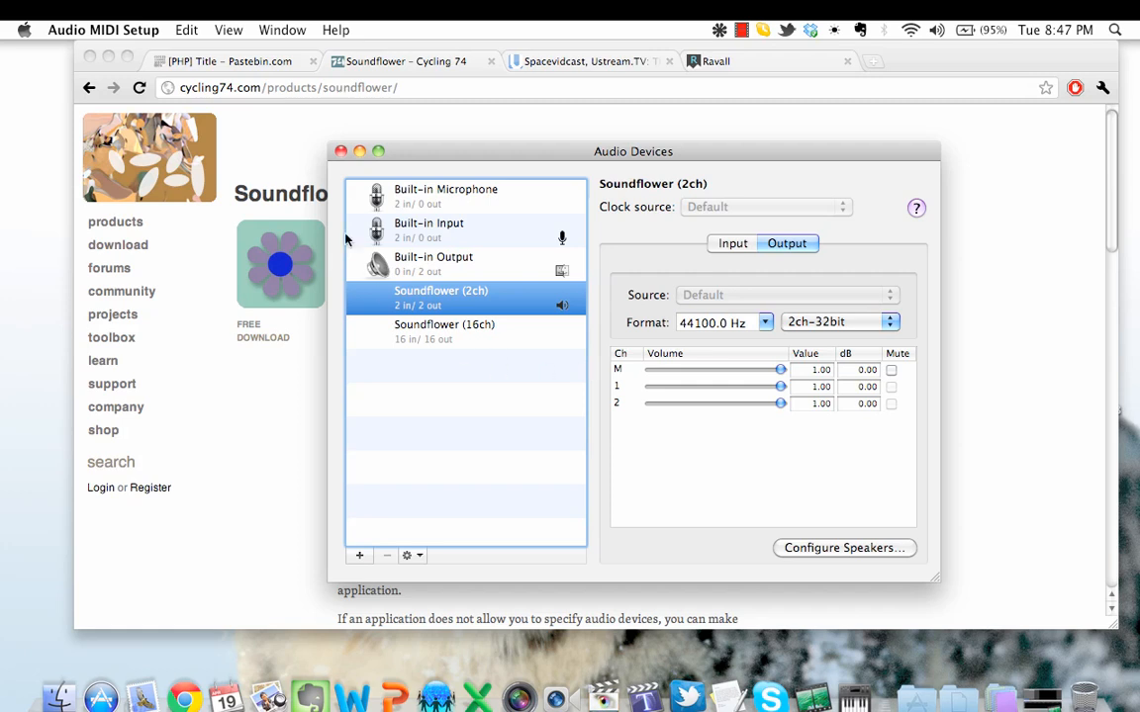
{"action": "left_click", "coordinate": [341, 150]}
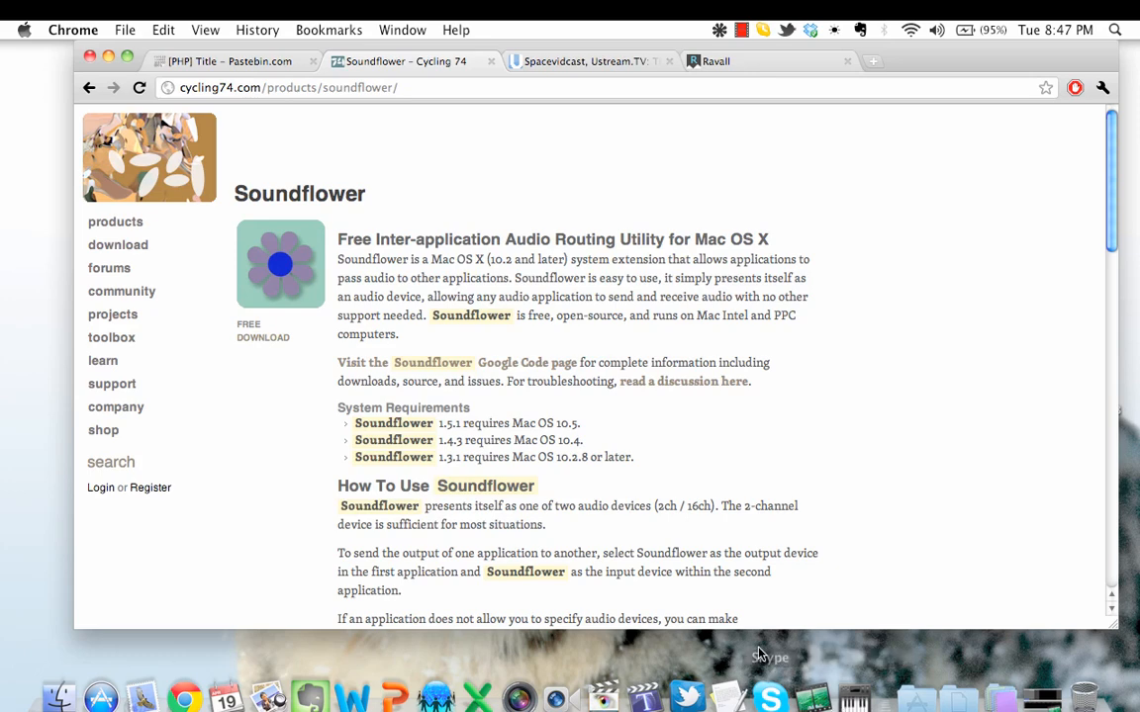
{"action": "mouse_move", "coordinate": [978, 702]}
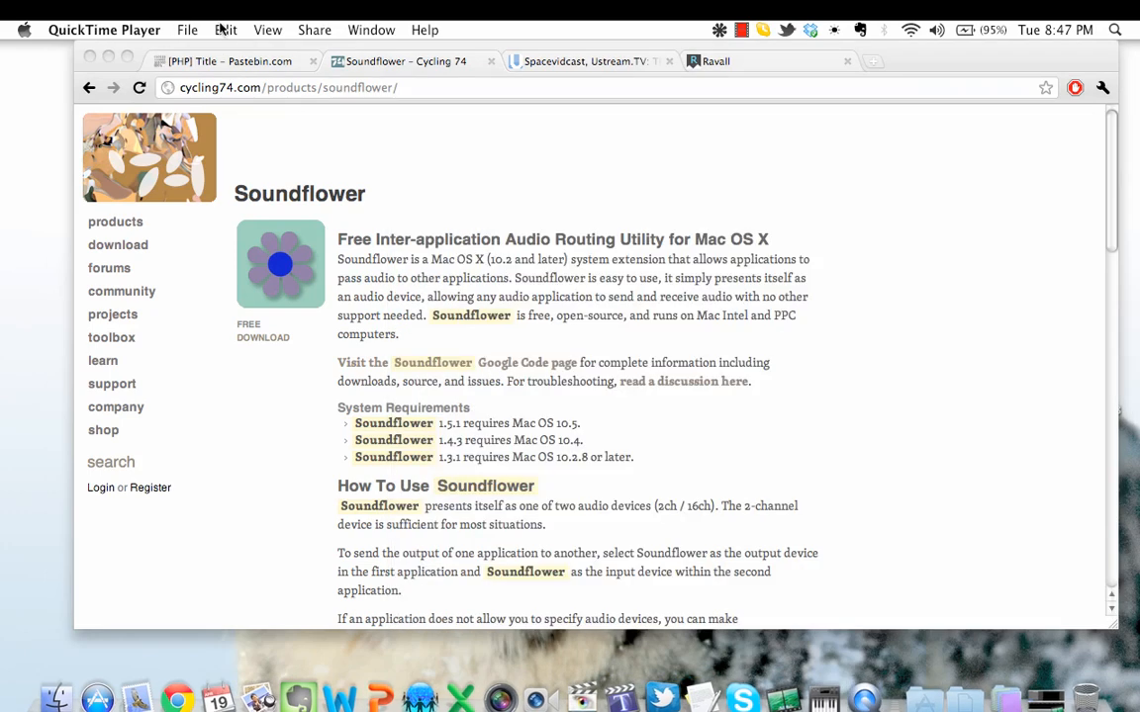
Start a new QuickTime audio recording with Soundflower (2ch) as its microphone.
{"action": "left_click", "coordinate": [186, 30]}
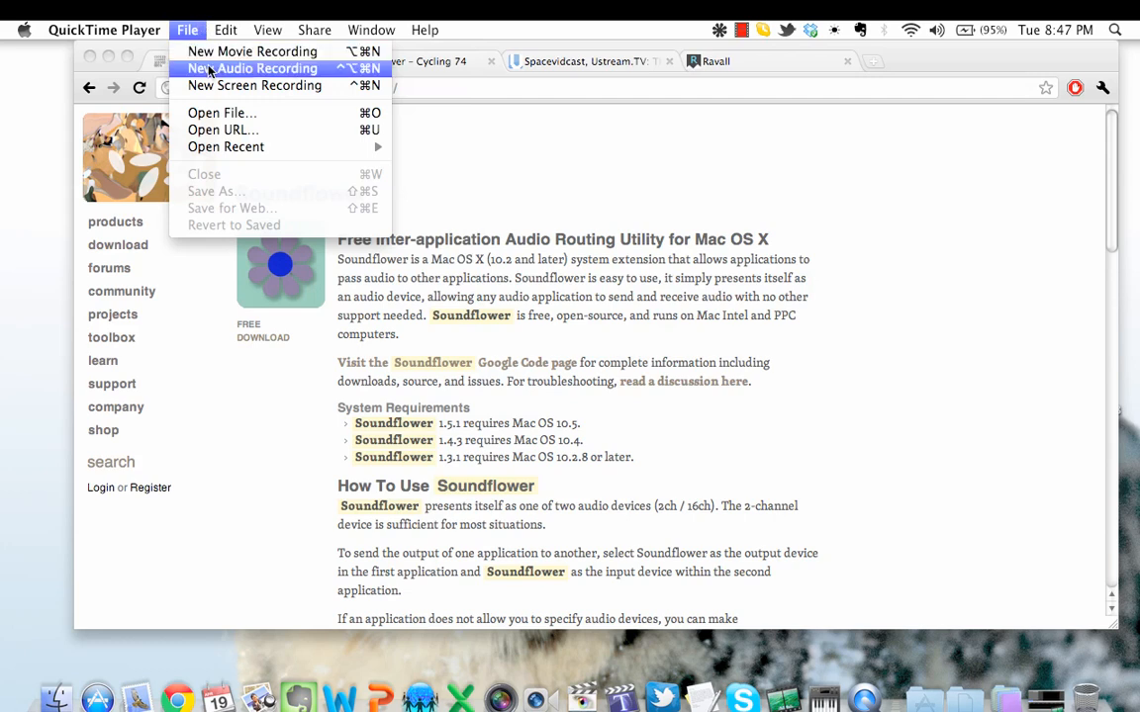
{"action": "left_click", "coordinate": [228, 68]}
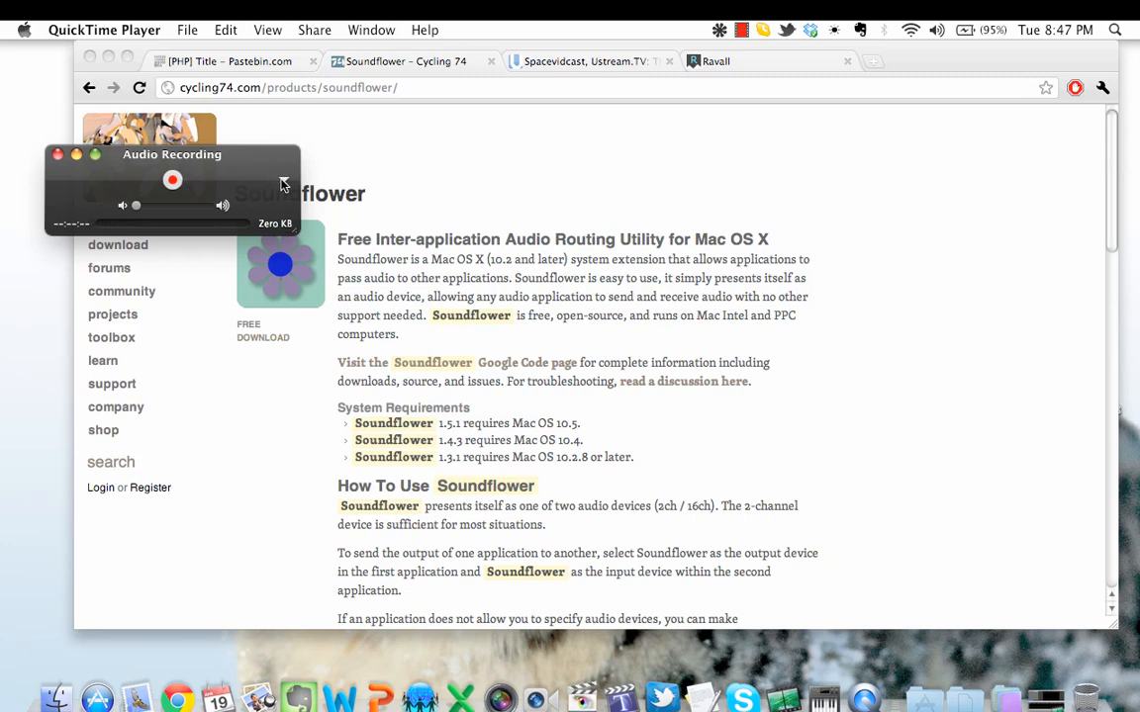
{"action": "left_click", "coordinate": [285, 180]}
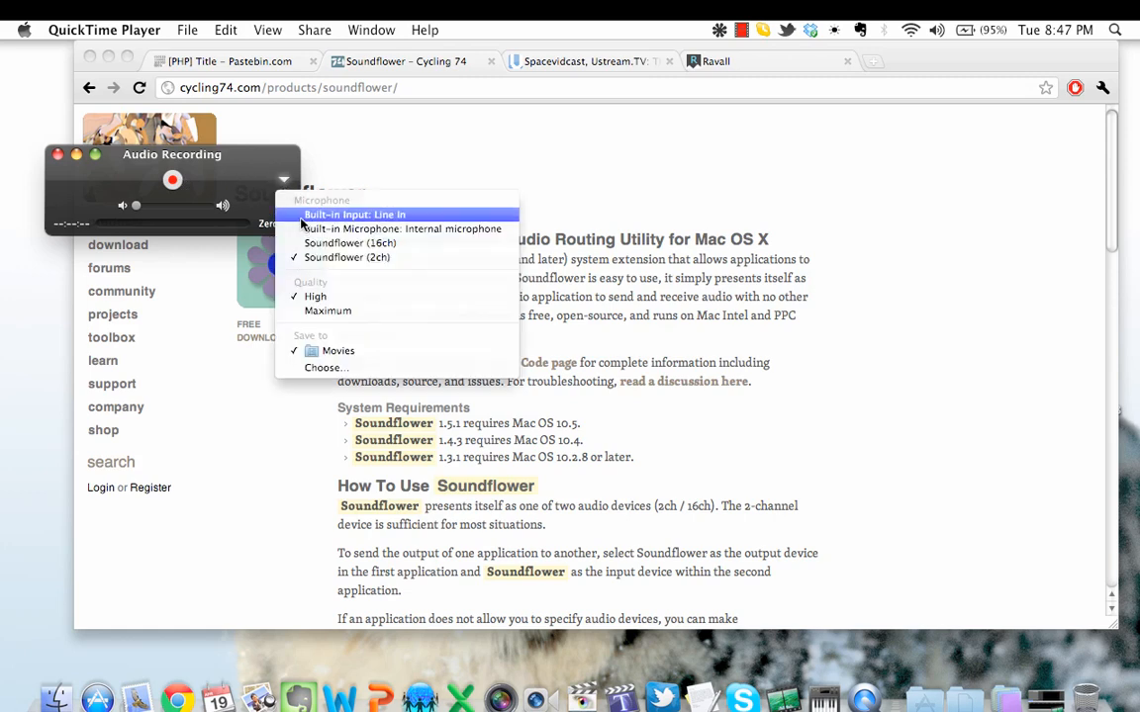
{"action": "mouse_move", "coordinate": [372, 257]}
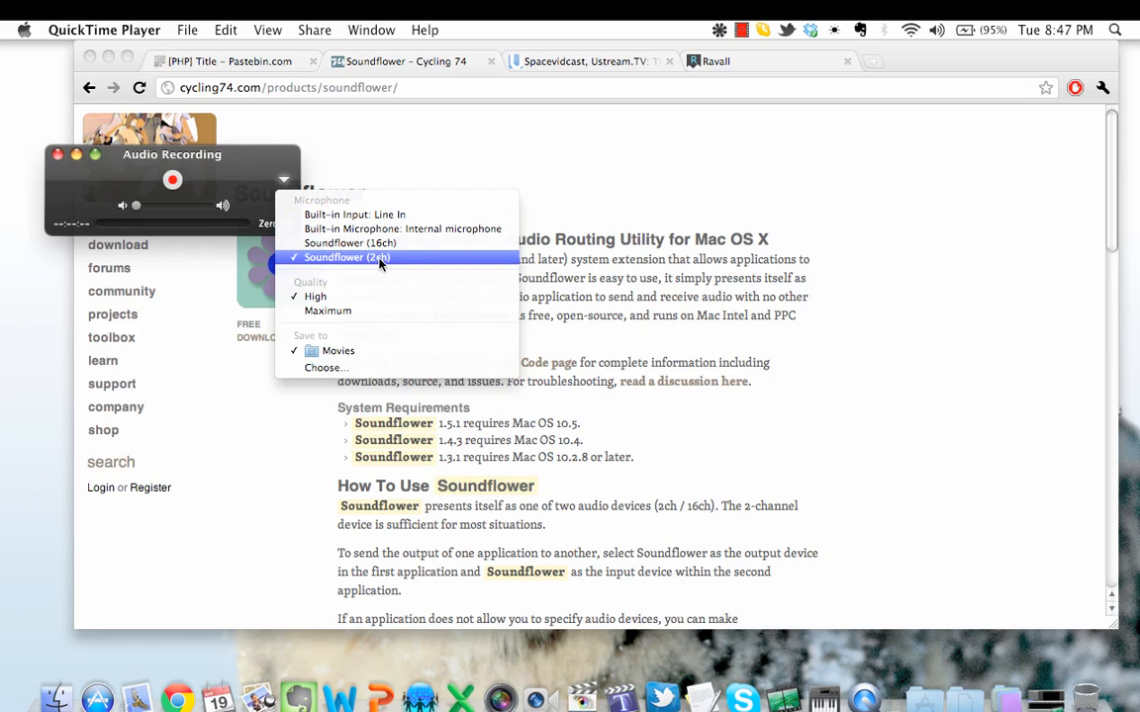
{"action": "mouse_move", "coordinate": [354, 214]}
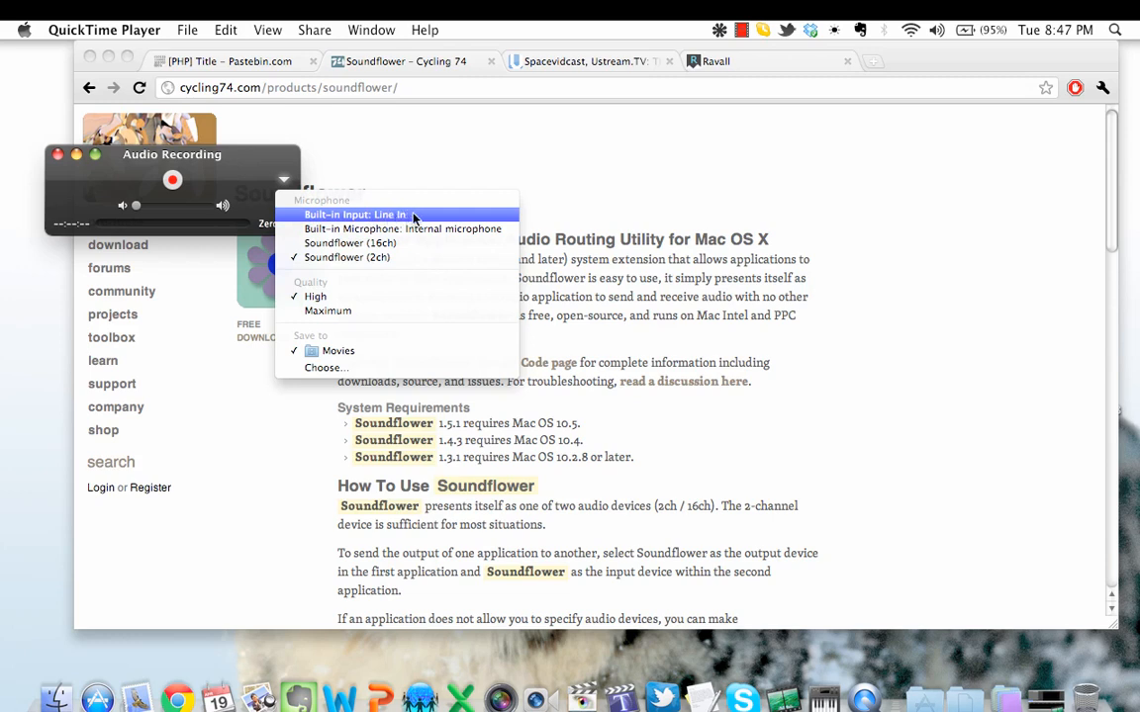
{"action": "mouse_move", "coordinate": [349, 242]}
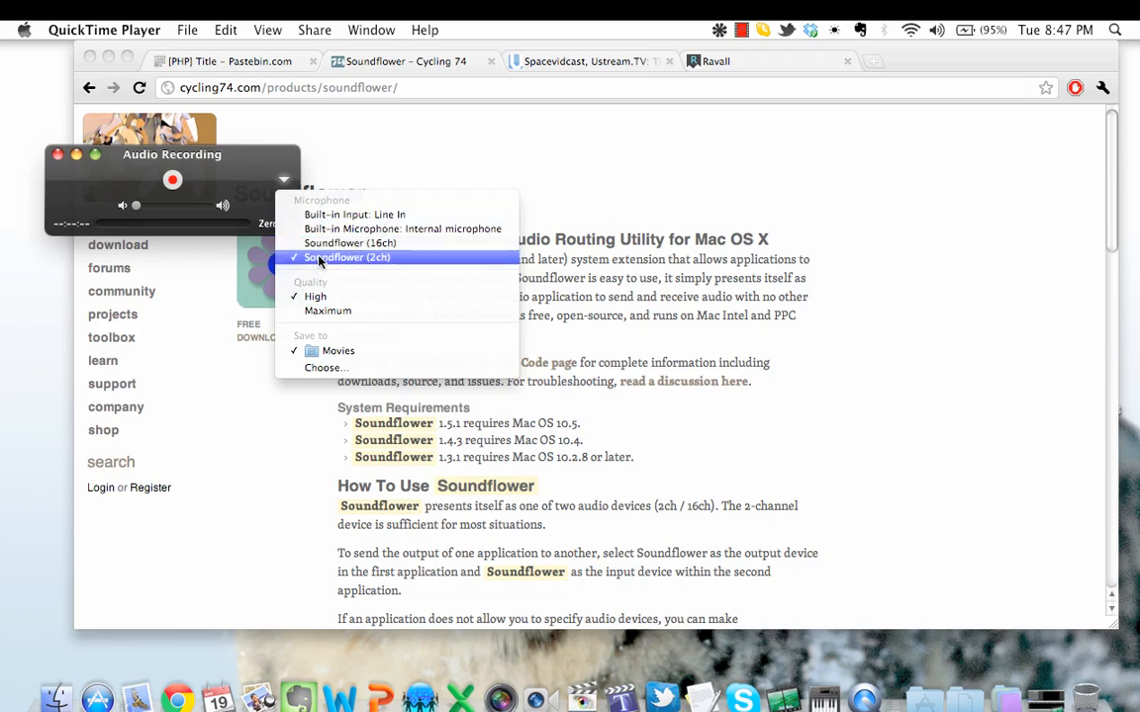
{"action": "left_click", "coordinate": [348, 257]}
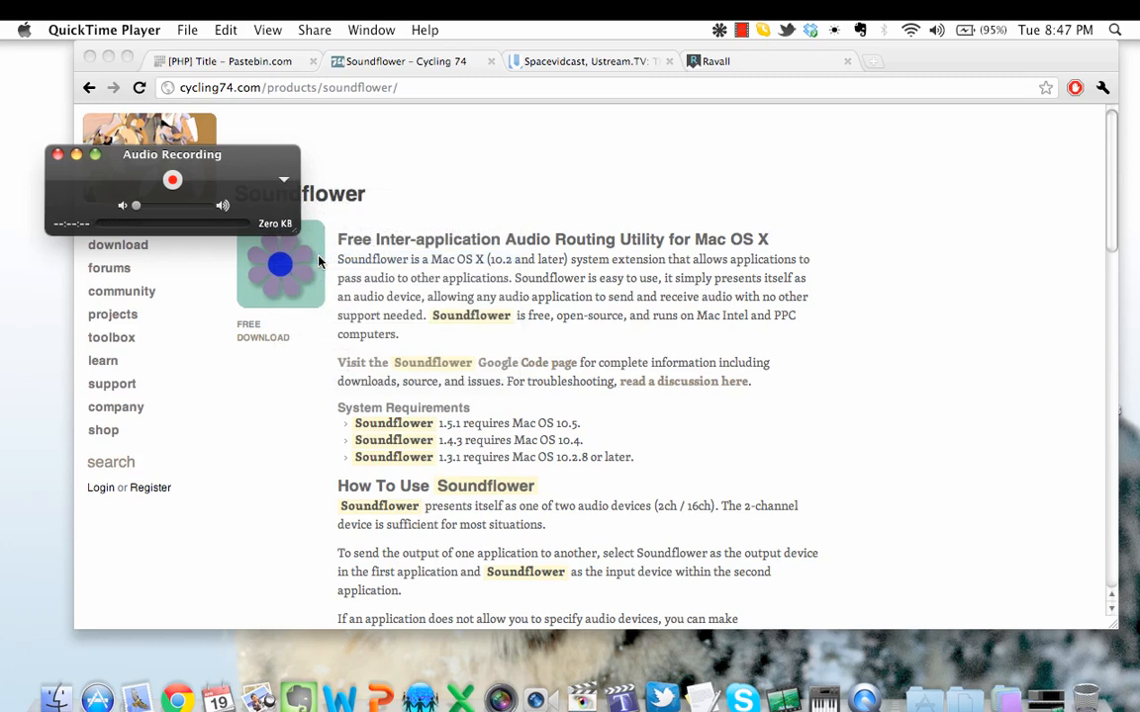
{"action": "mouse_move", "coordinate": [200, 207]}
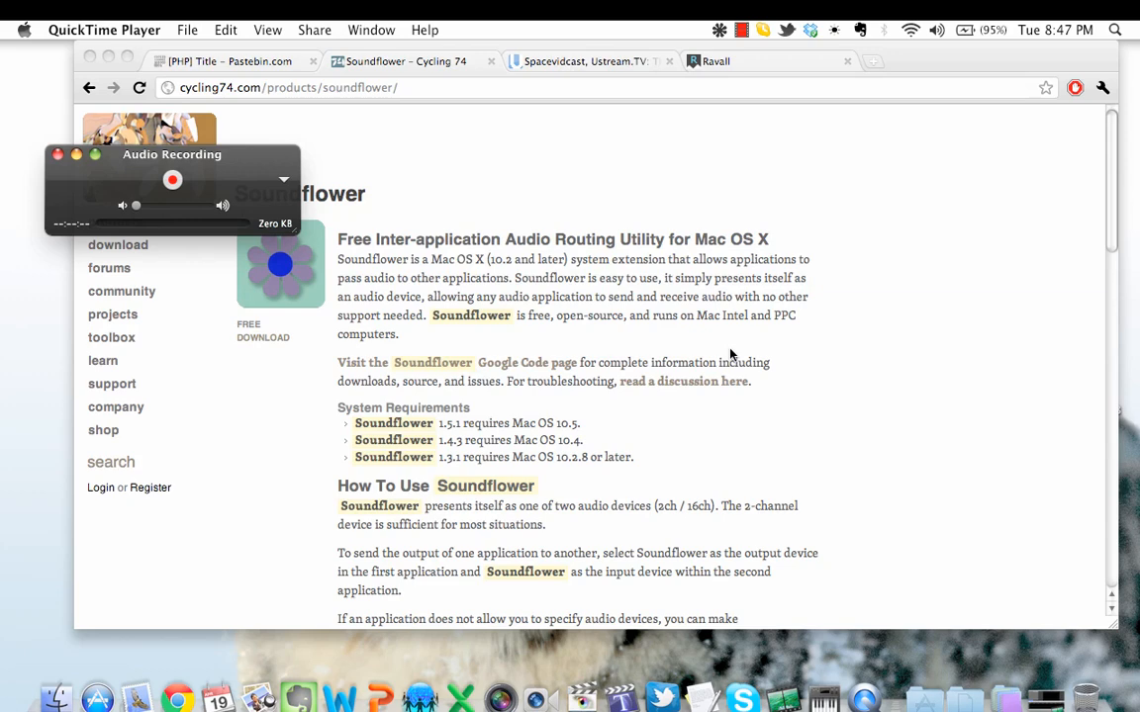
Record about 15 seconds of the Spacevidcast NASA stream's sound, then stop.
{"action": "left_click", "coordinate": [589, 61]}
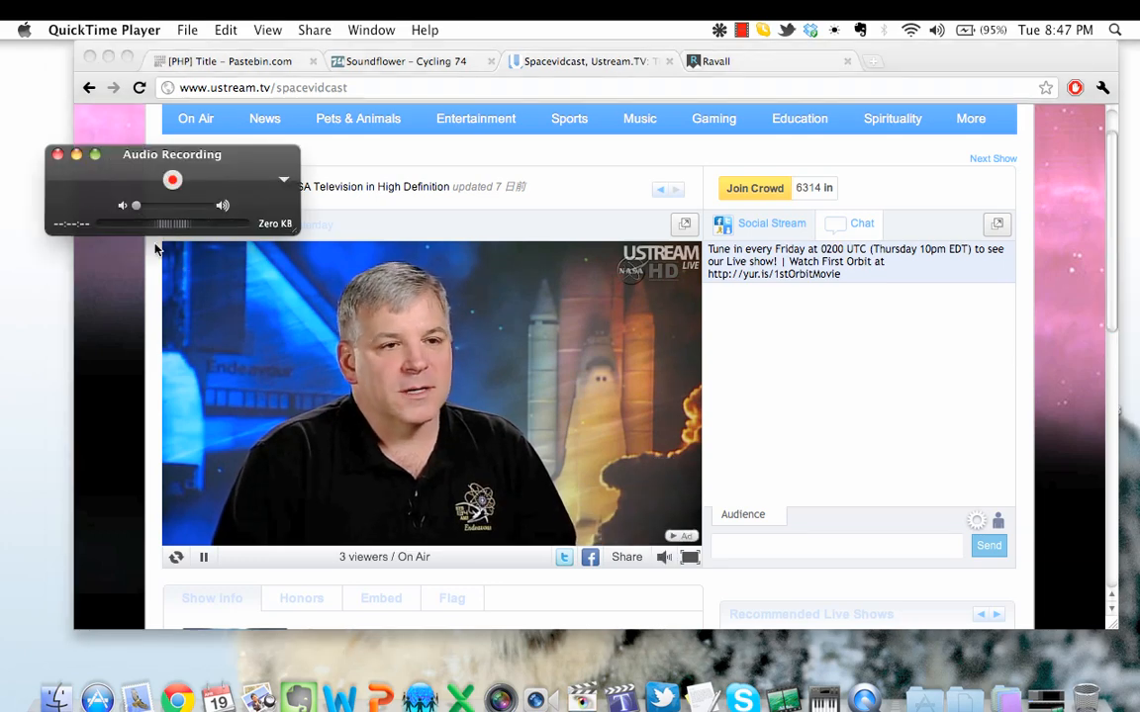
{"action": "mouse_move", "coordinate": [182, 234]}
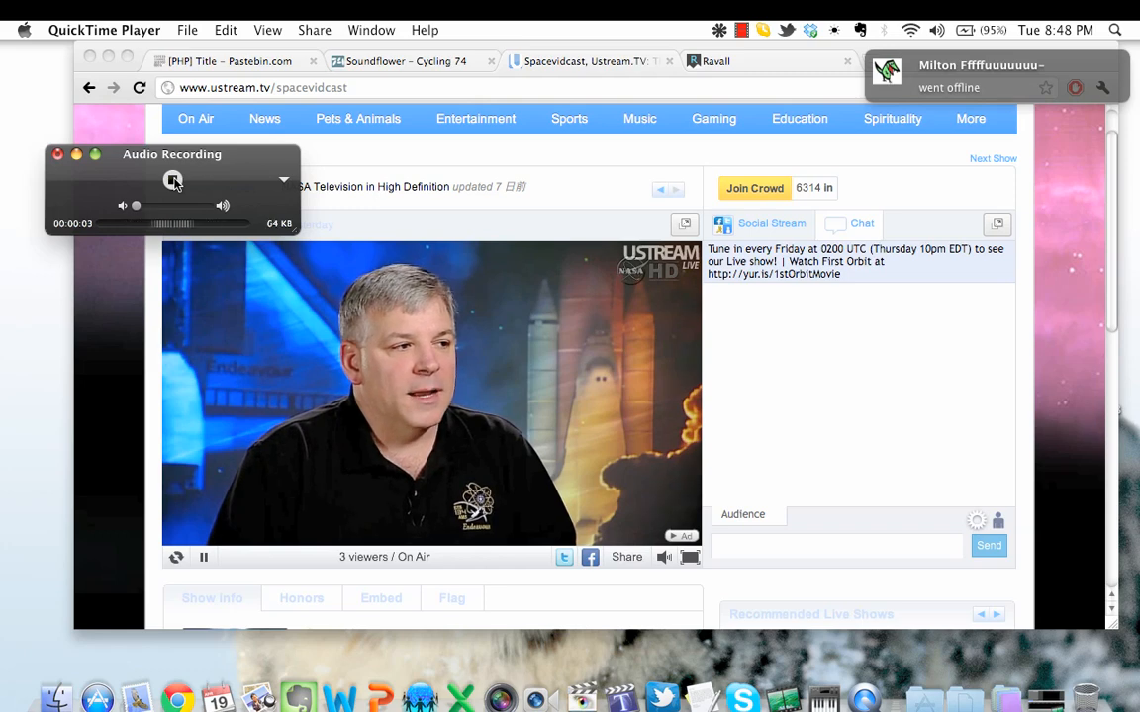
{"action": "mouse_move", "coordinate": [194, 142]}
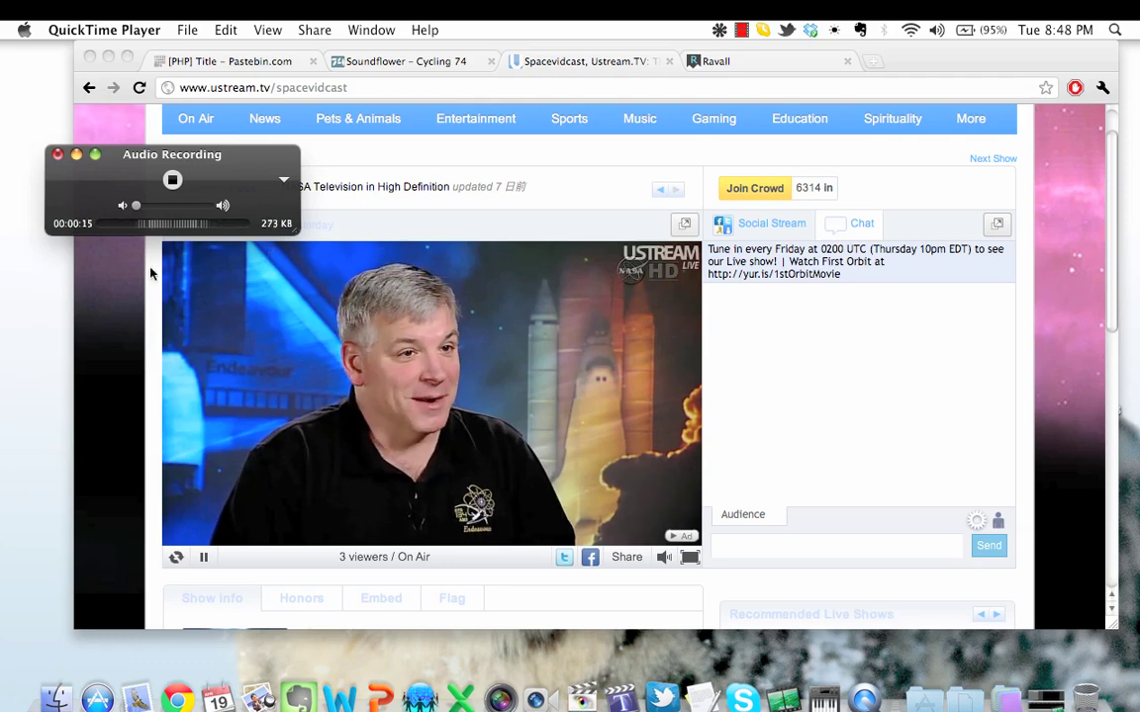
{"action": "left_click", "coordinate": [170, 180]}
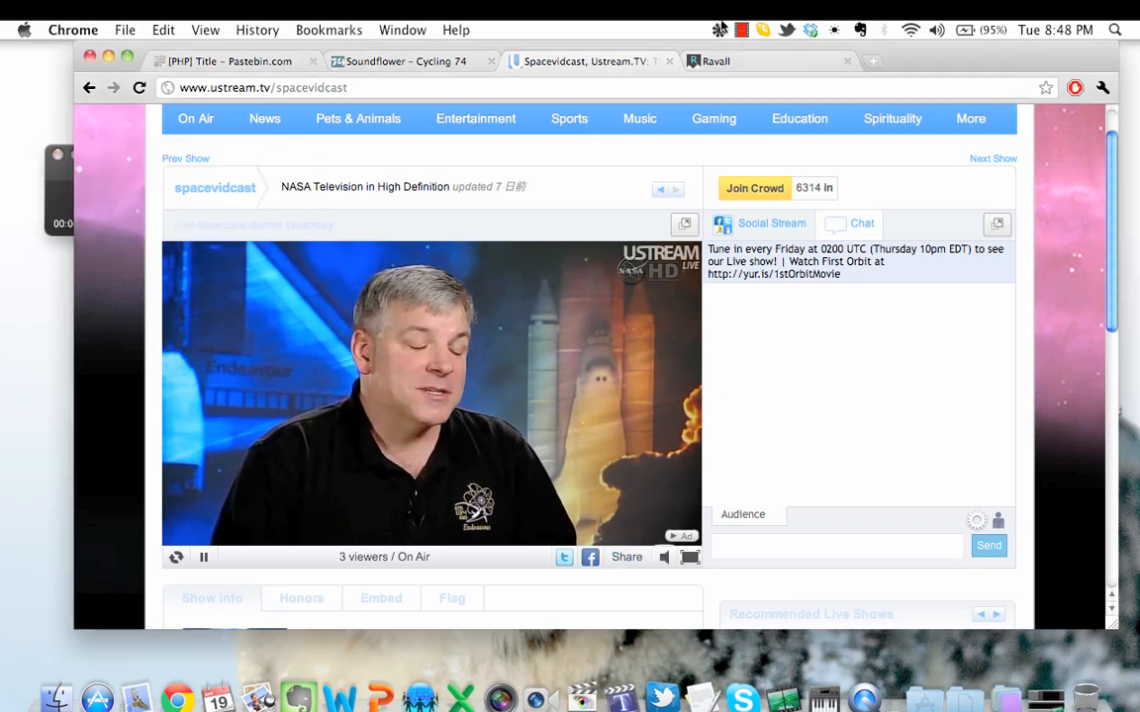
Route system sound back to Built-in Output in Audio Devices and close the window.
{"action": "left_click", "coordinate": [748, 30]}
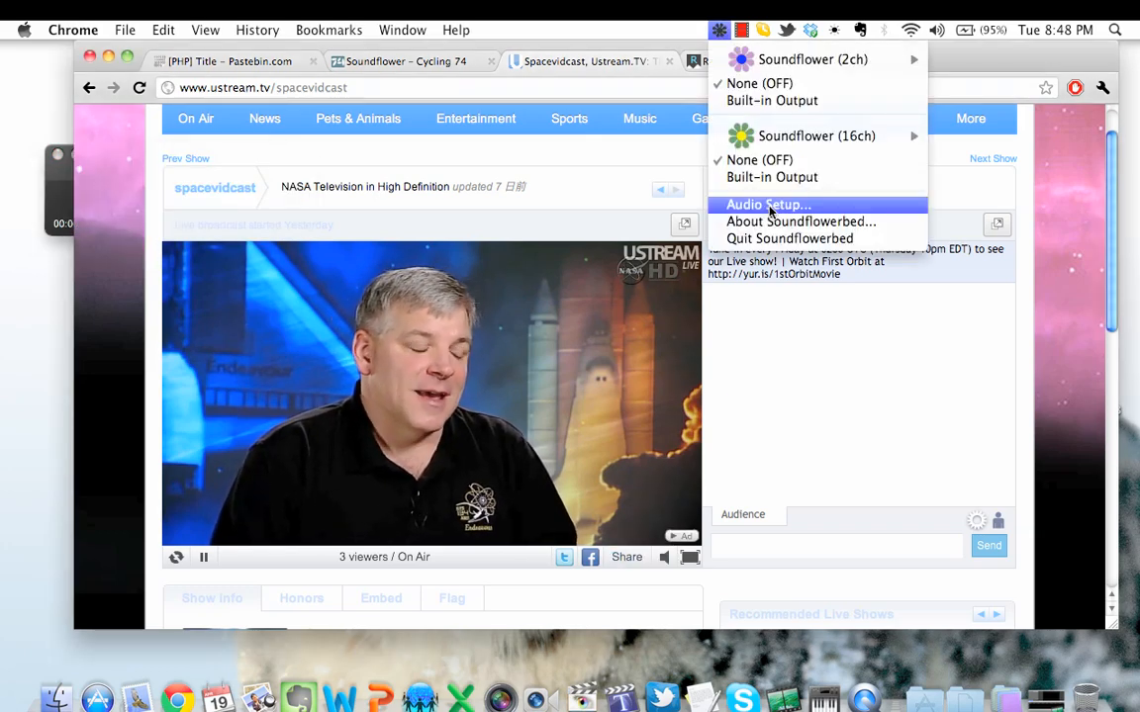
{"action": "left_click", "coordinate": [768, 204]}
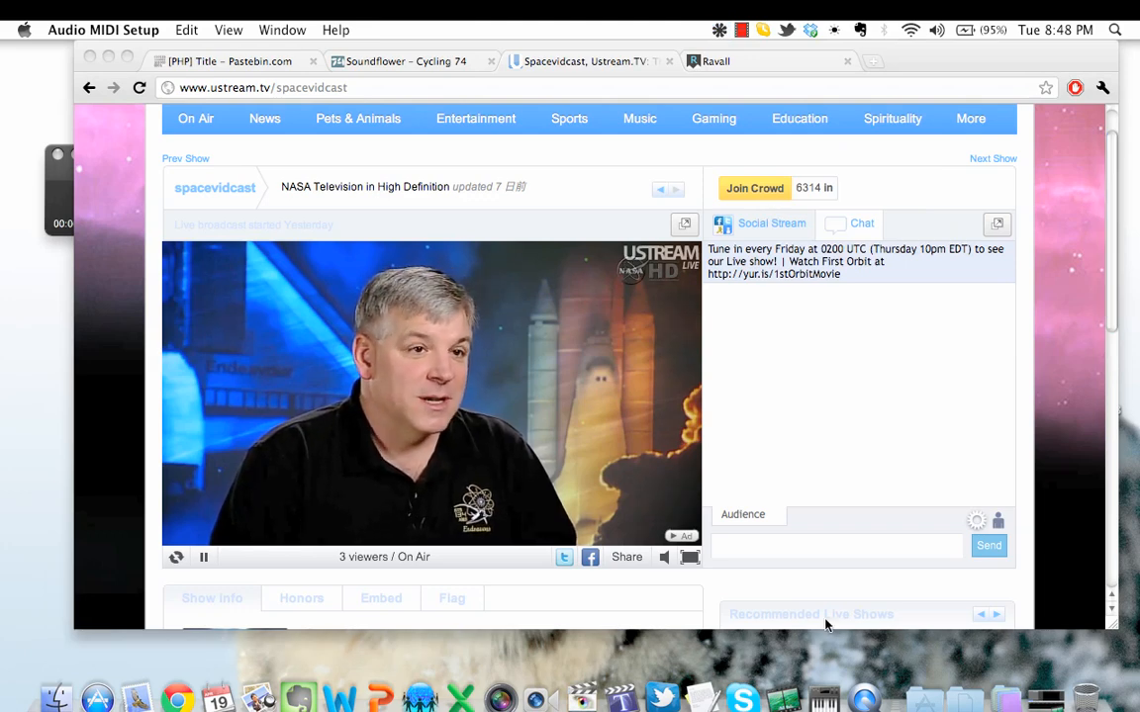
{"action": "right_click", "coordinate": [823, 689]}
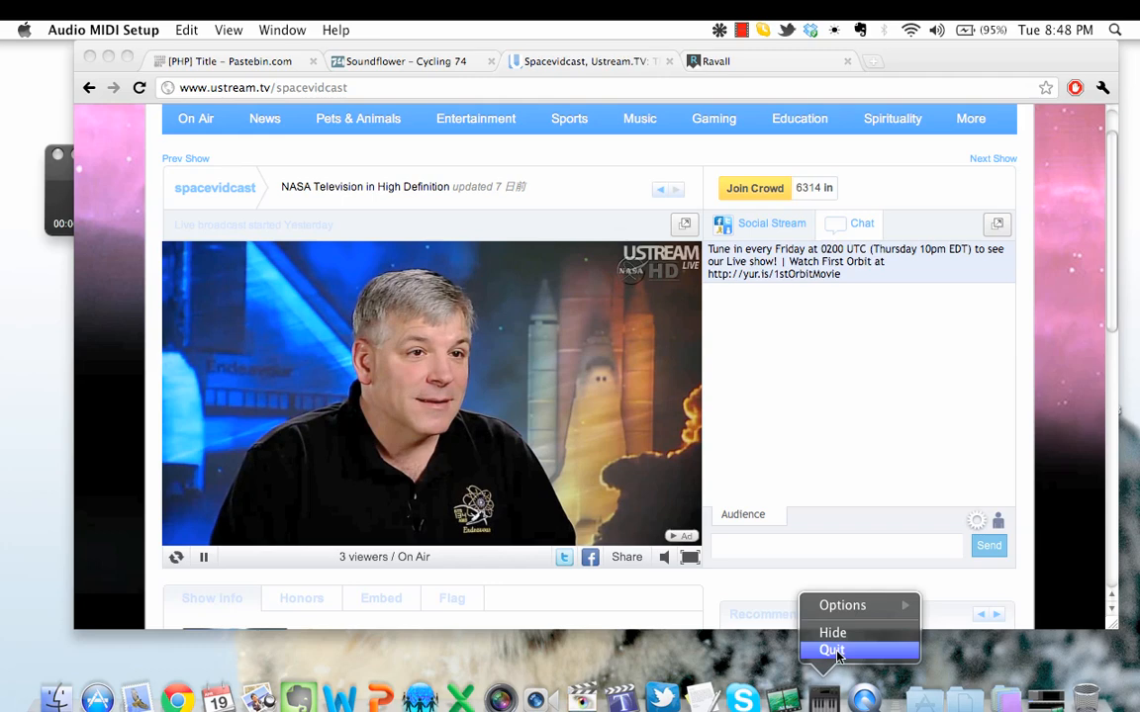
{"action": "left_click", "coordinate": [724, 27]}
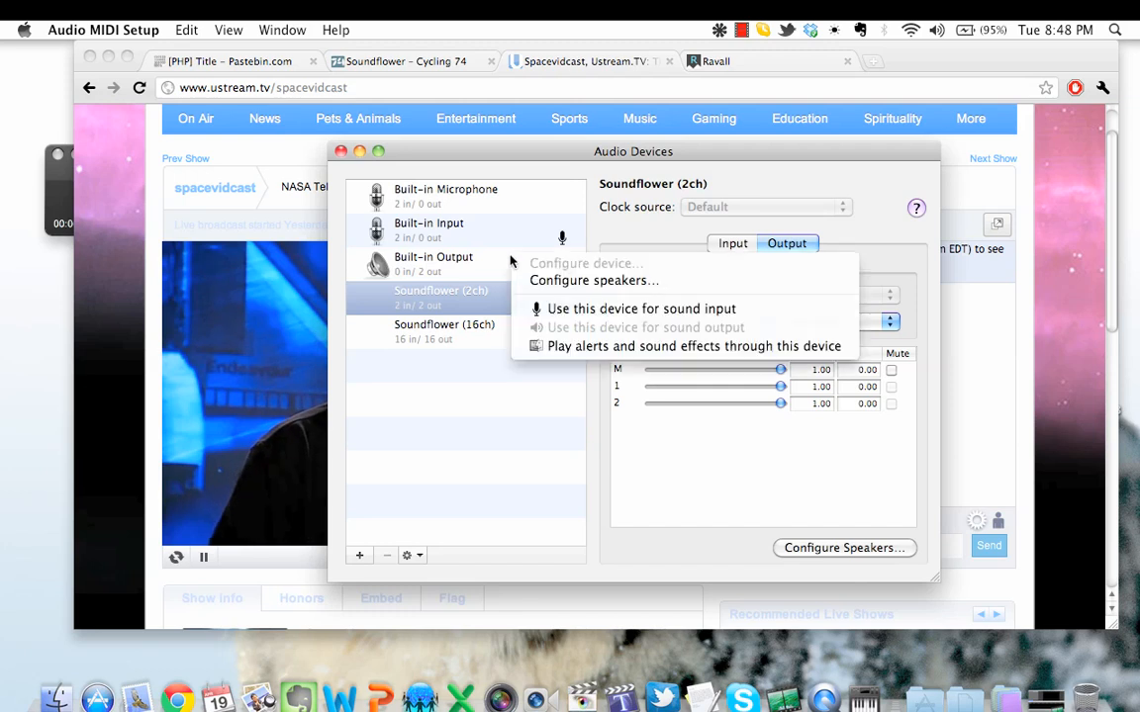
{"action": "left_click", "coordinate": [433, 263]}
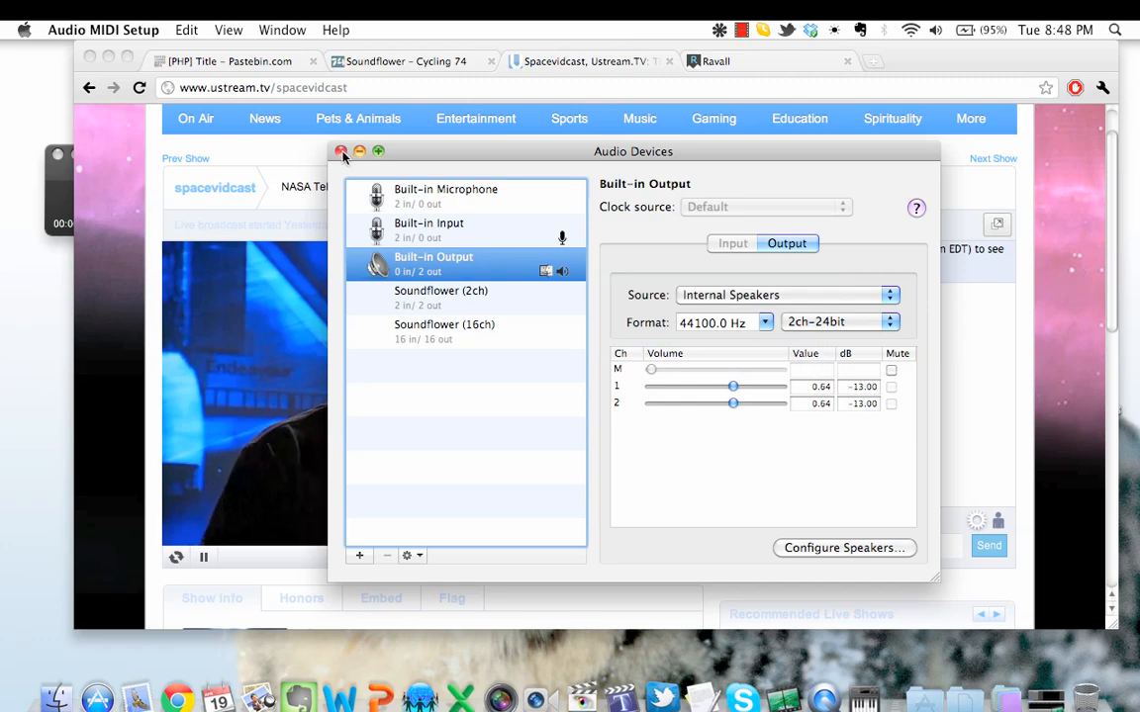
{"action": "left_click", "coordinate": [341, 151]}
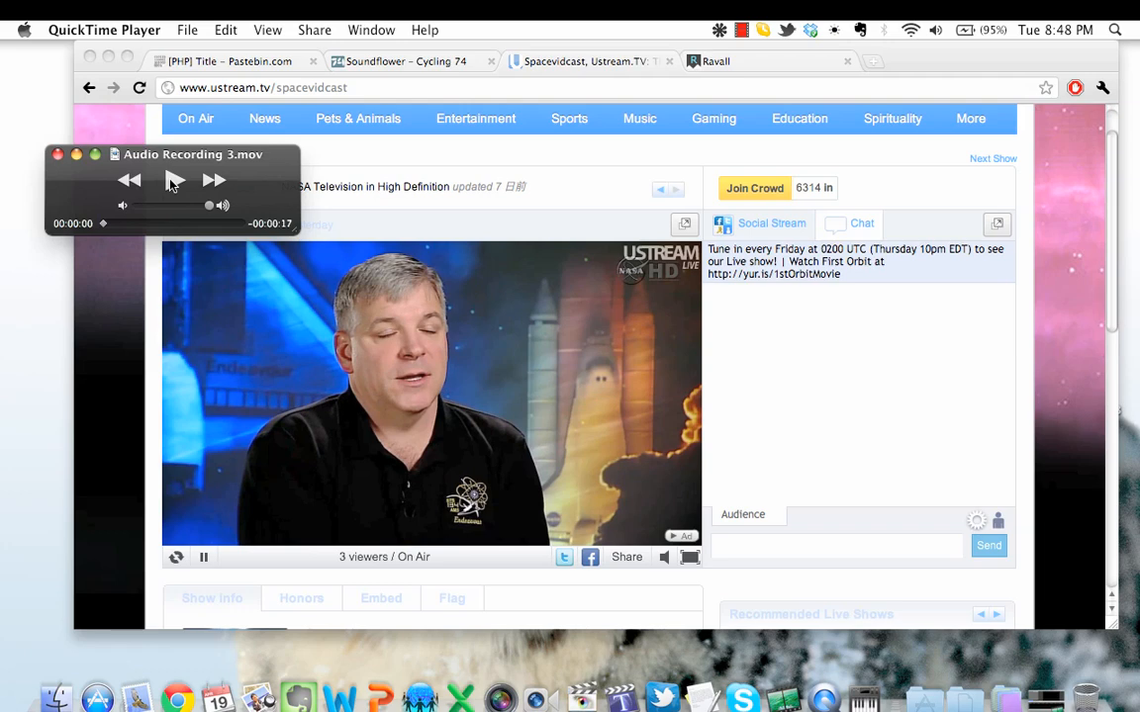
Play Audio Recording 3.mov nearly to its end, then pause.
{"action": "left_click", "coordinate": [170, 180]}
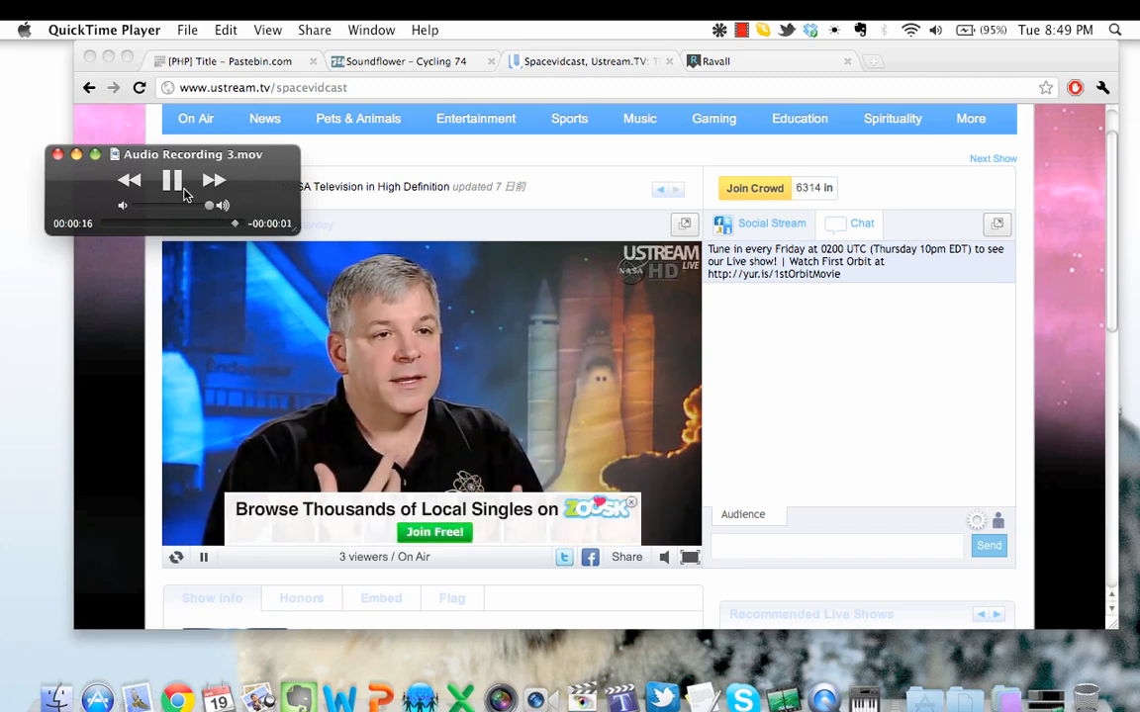
{"action": "left_click", "coordinate": [170, 178]}
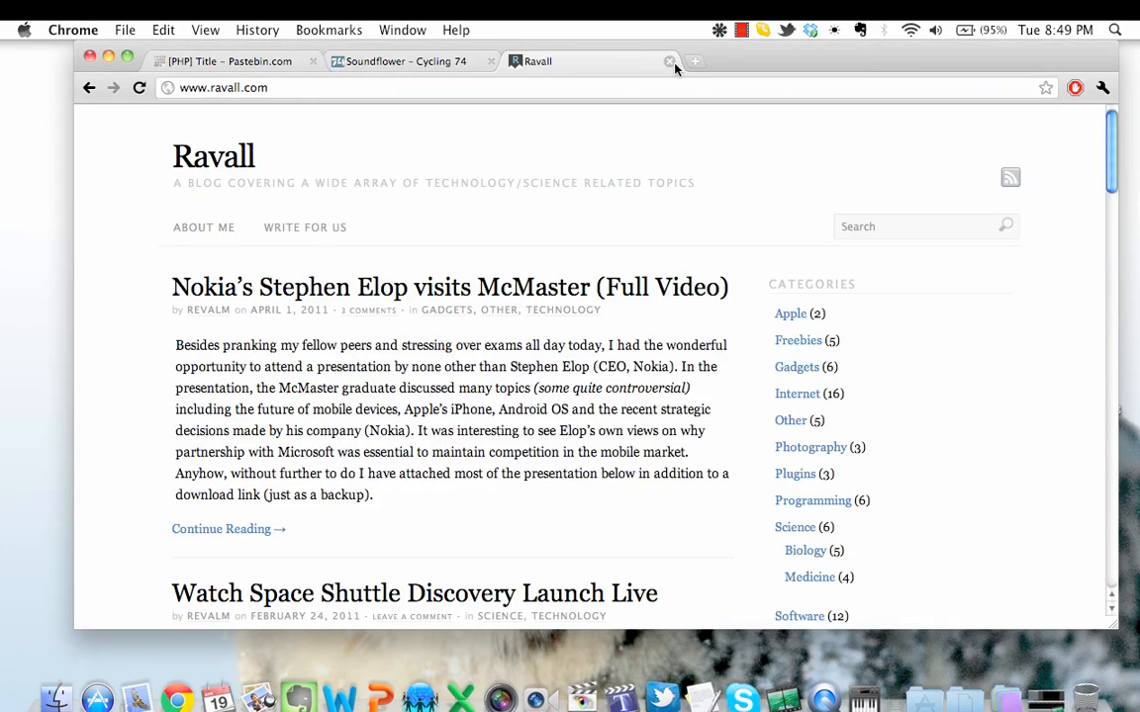
{"action": "mouse_move", "coordinate": [669, 62]}
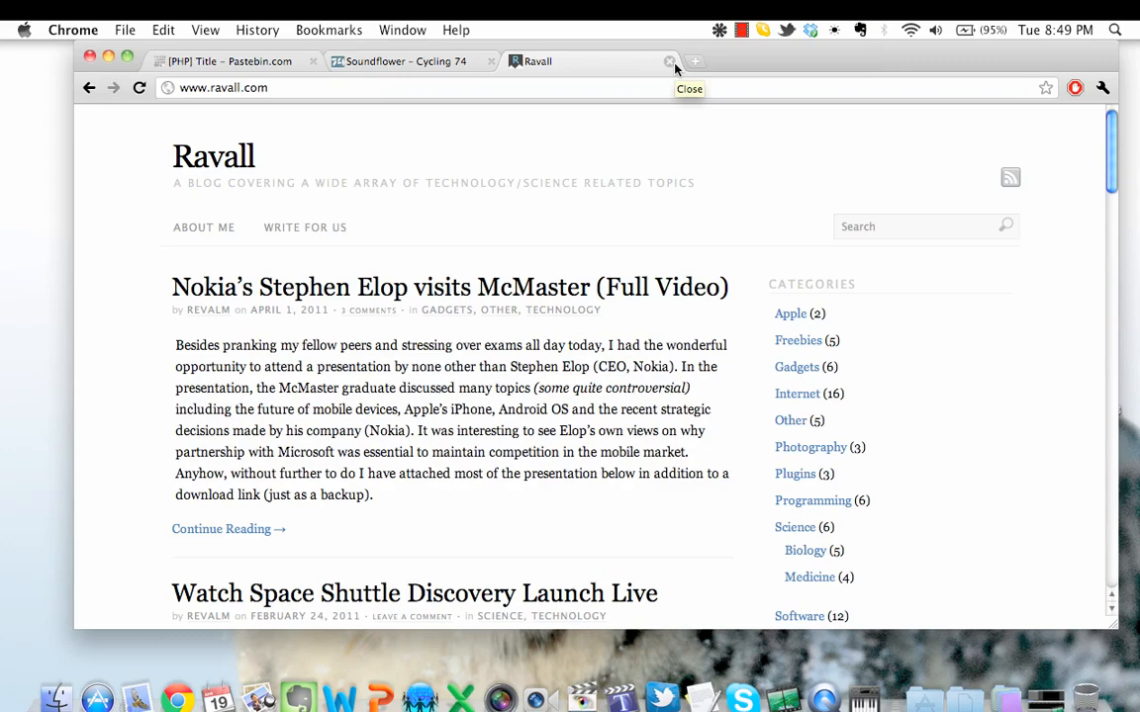